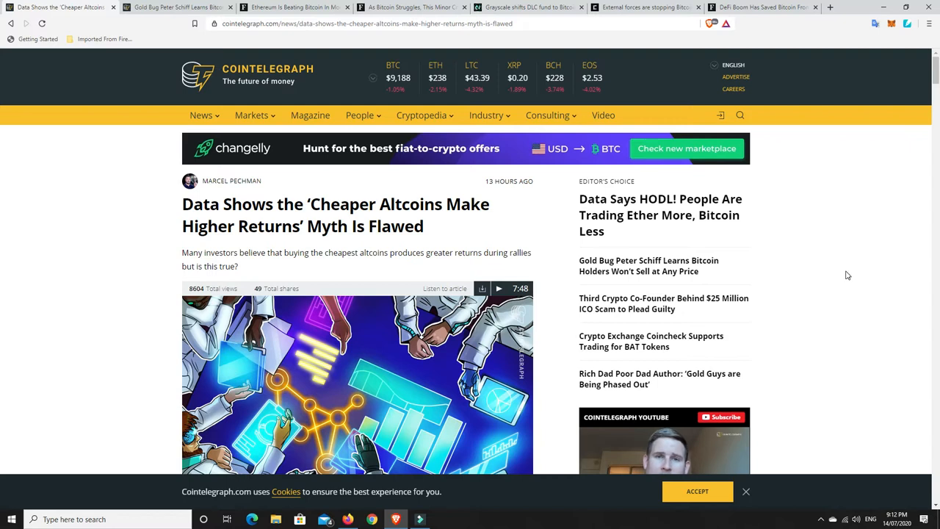
mouse_move(429, 238)
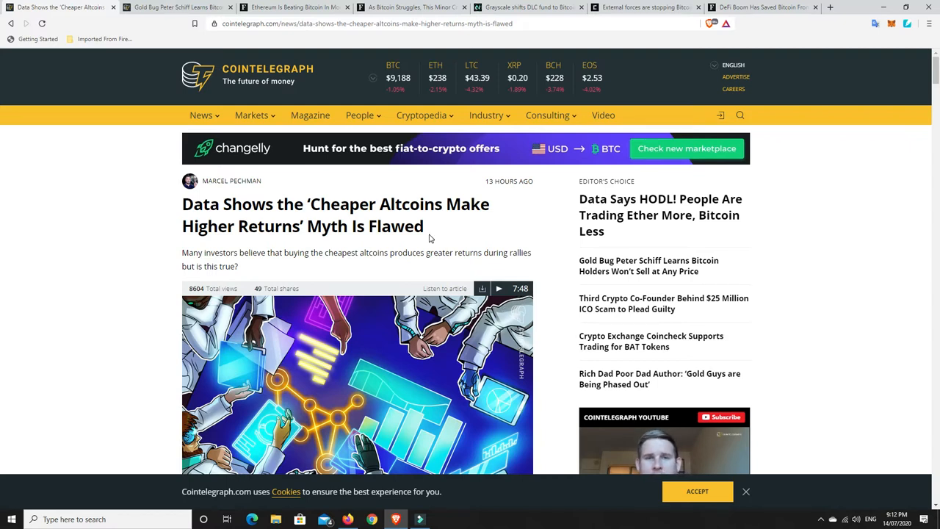
mouse_move(426, 219)
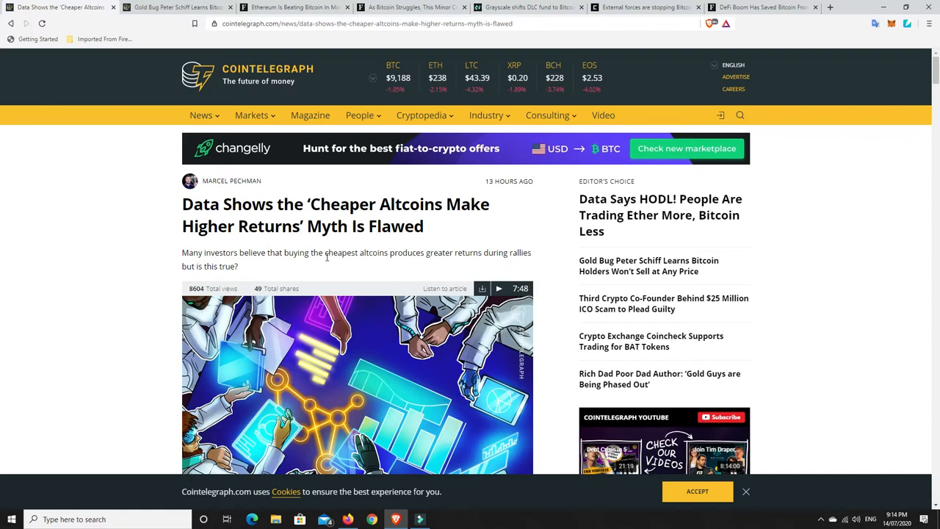
mouse_move(675, 438)
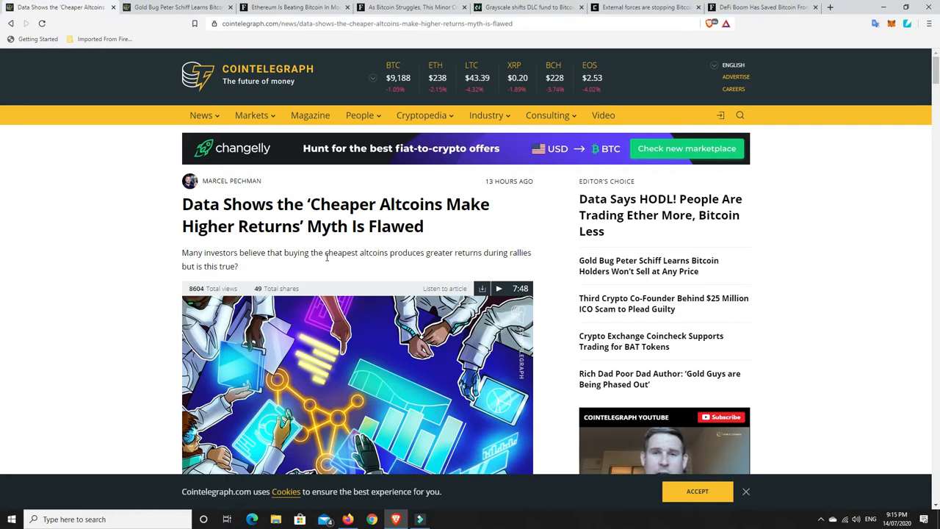
mouse_move(338, 234)
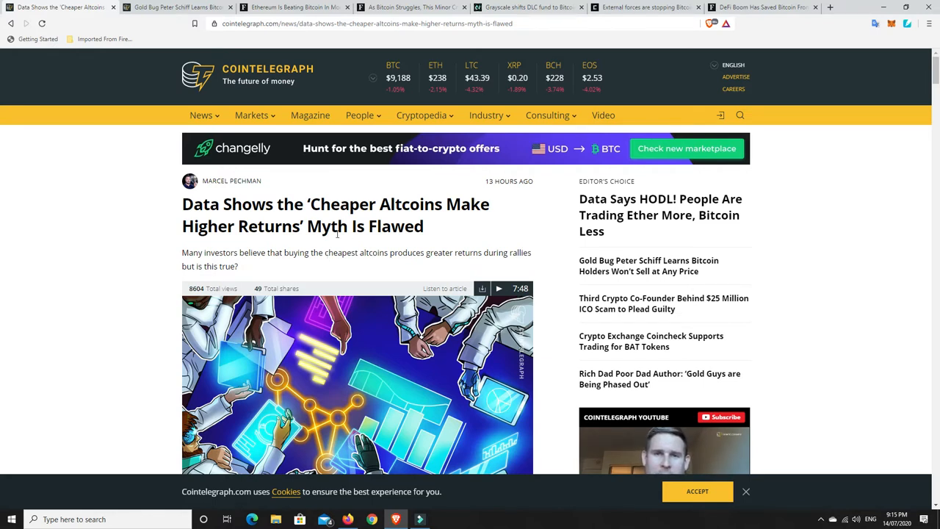
mouse_move(305, 247)
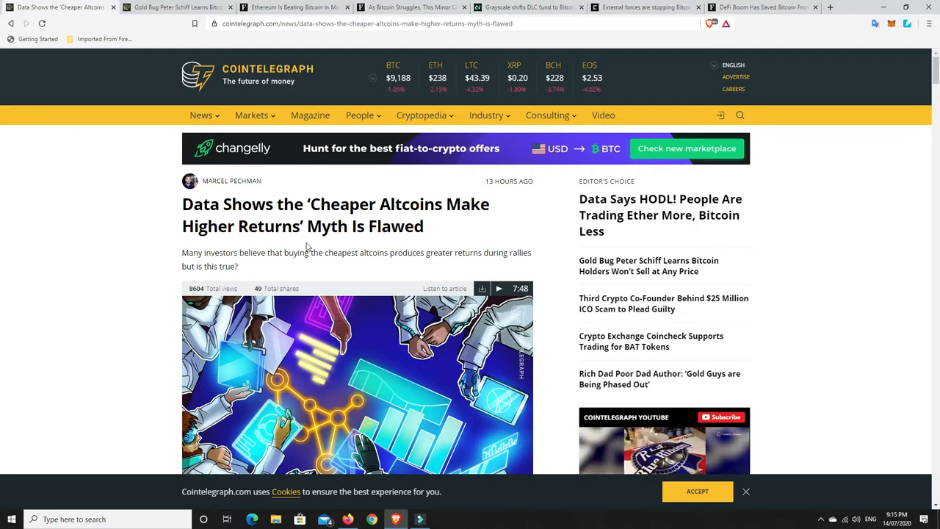
mouse_move(213, 244)
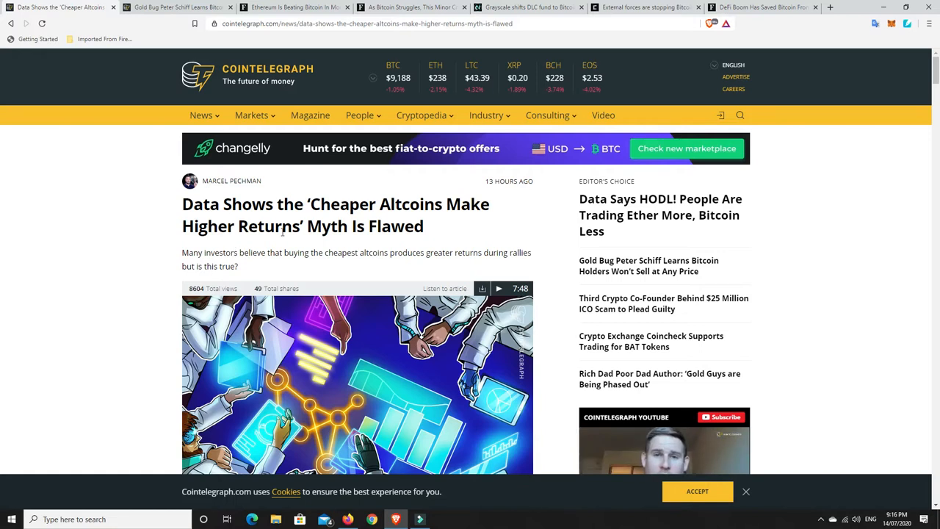
mouse_move(391, 244)
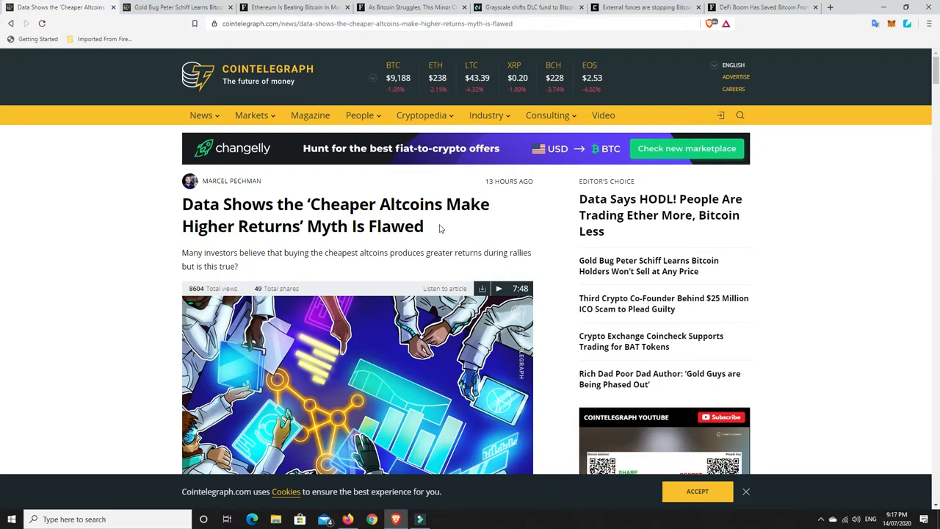
mouse_move(435, 235)
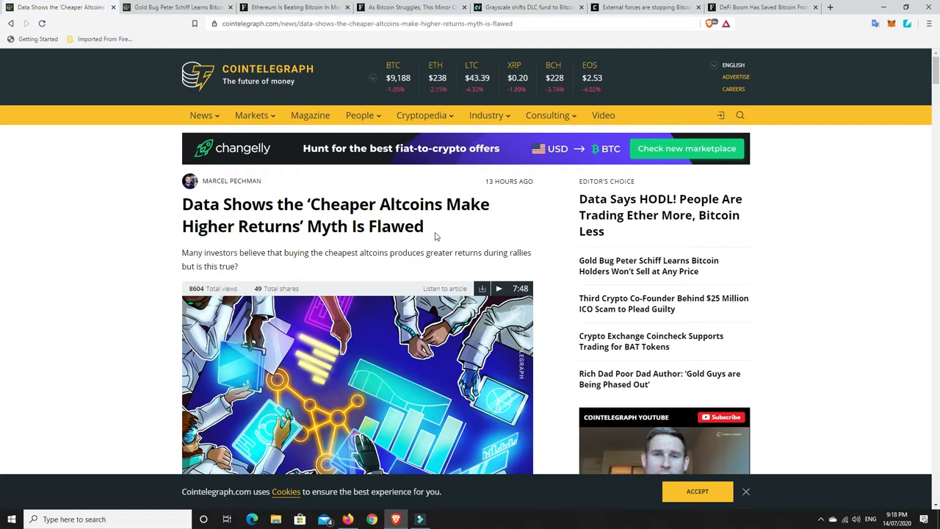
mouse_move(438, 235)
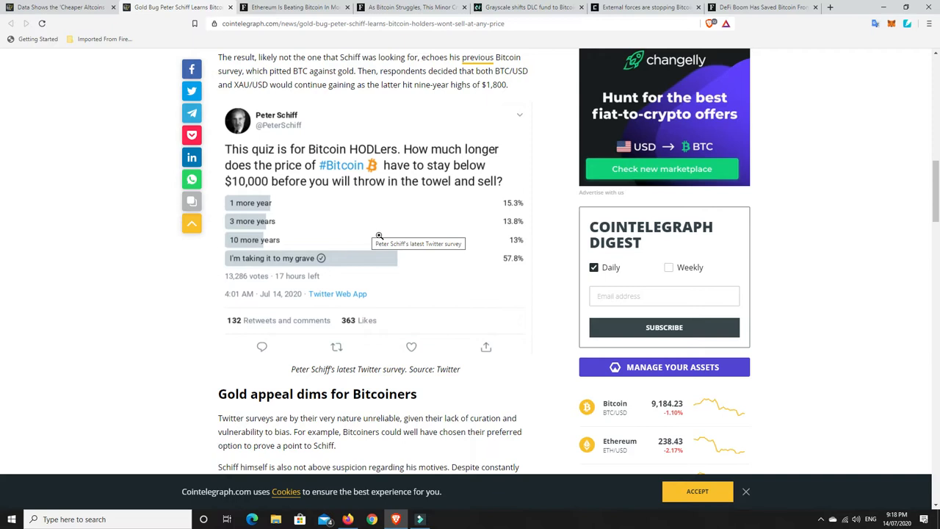
mouse_move(328, 233)
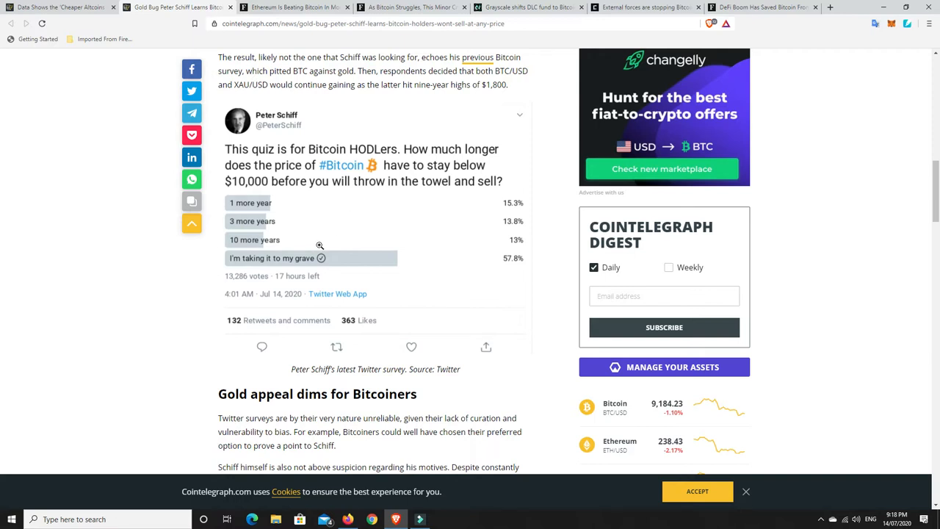
mouse_move(344, 188)
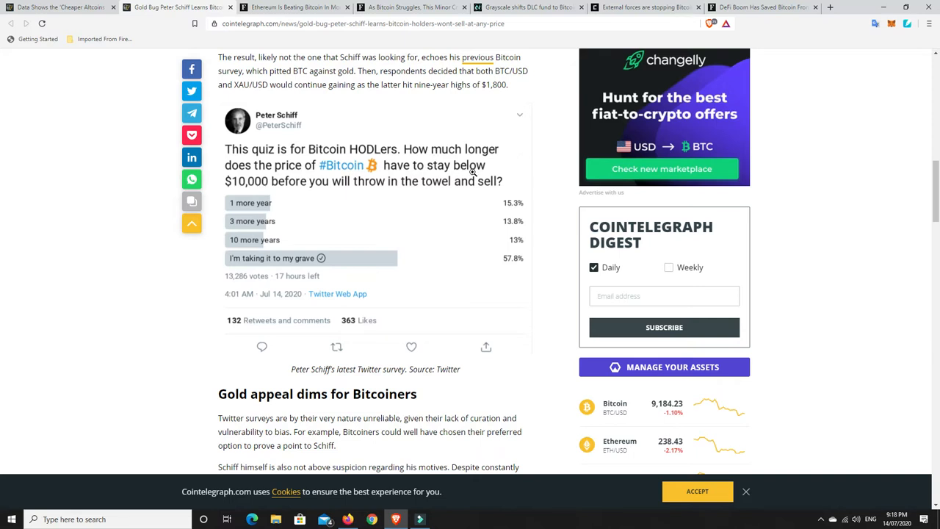
mouse_move(349, 191)
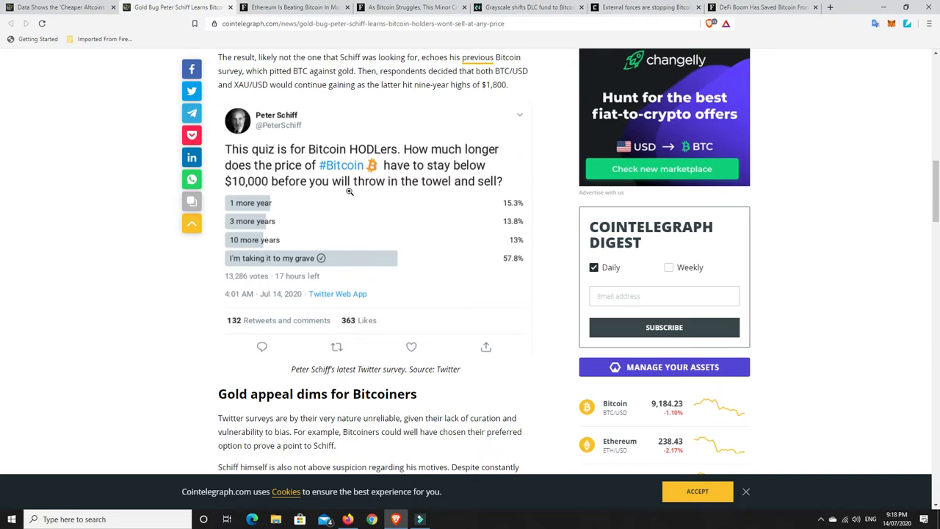
mouse_move(460, 215)
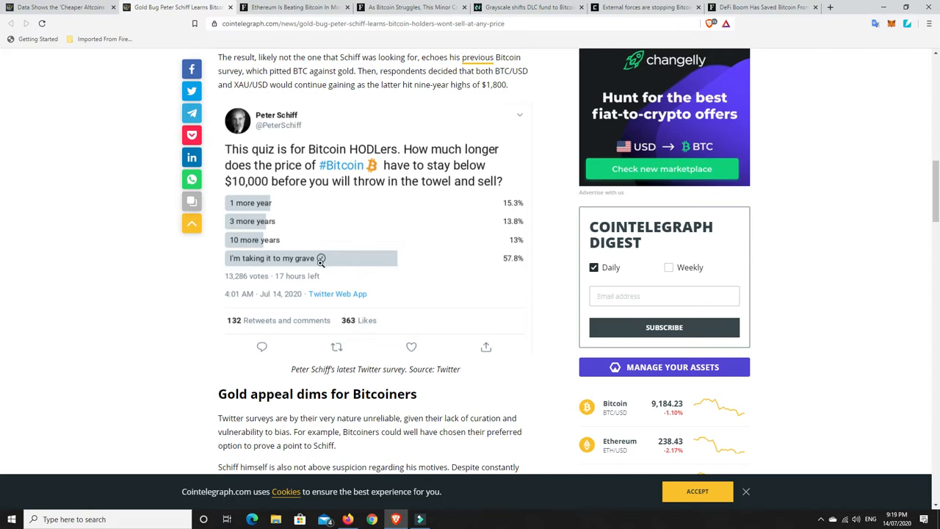
mouse_move(370, 249)
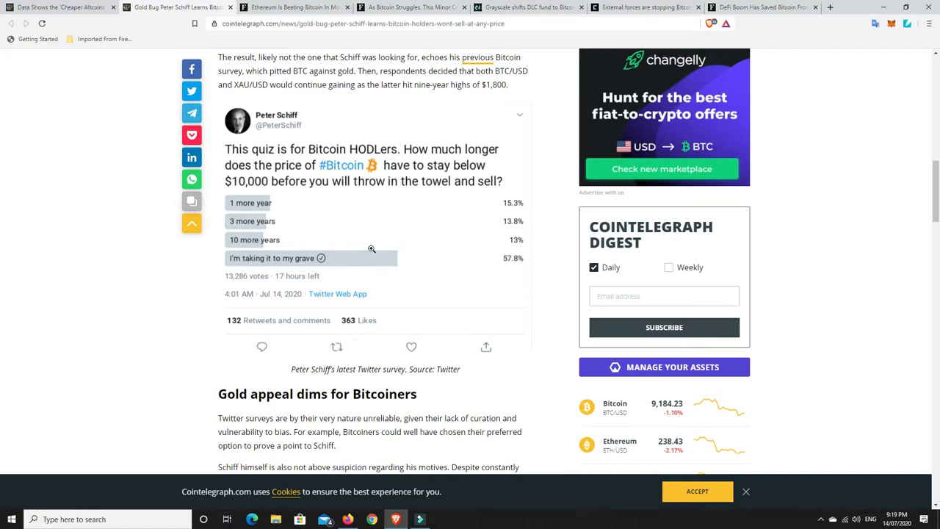
mouse_move(473, 265)
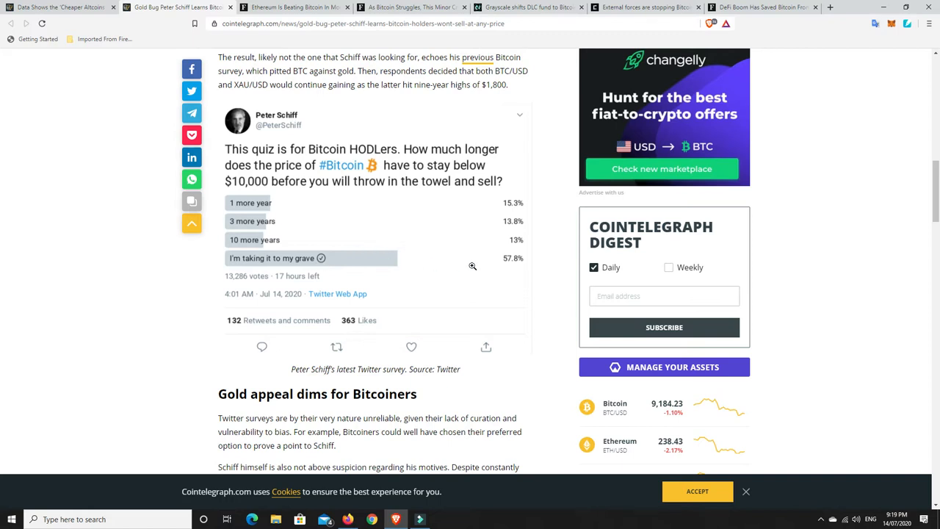
mouse_move(263, 267)
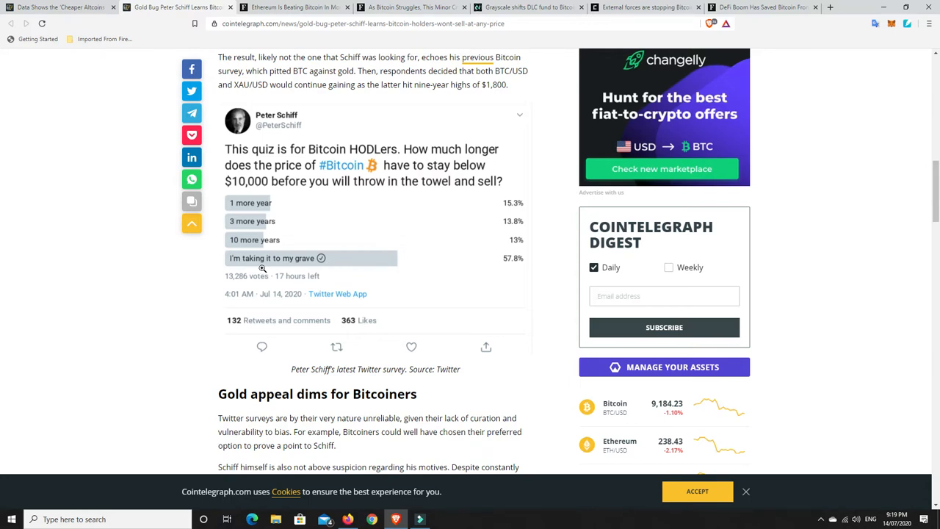
mouse_move(278, 182)
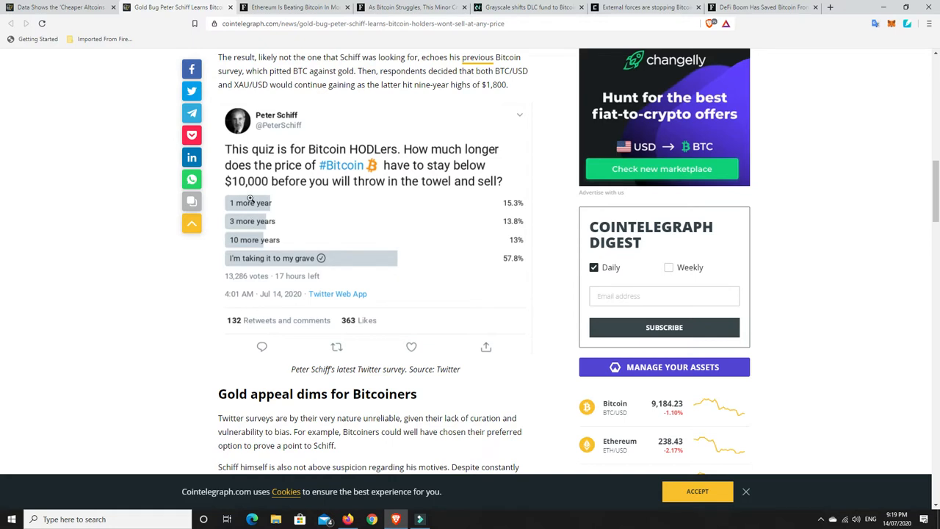
mouse_move(266, 247)
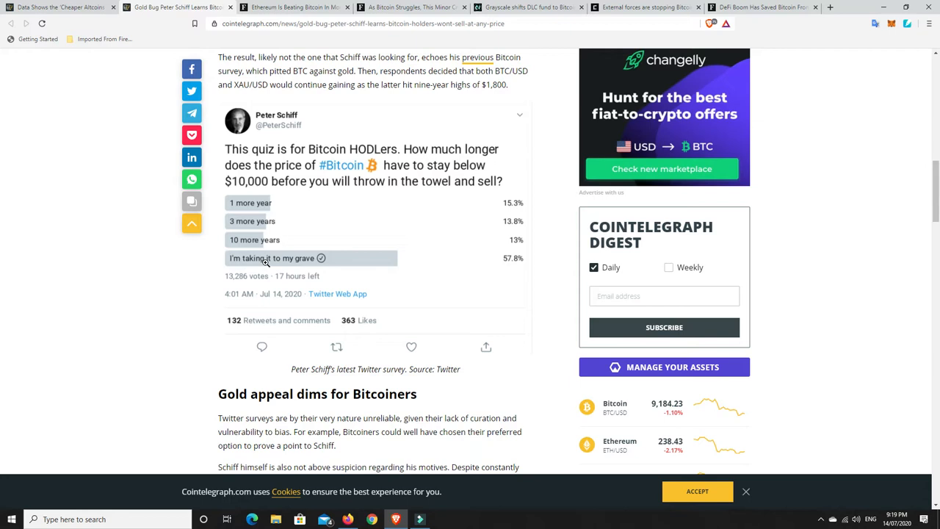
mouse_move(344, 182)
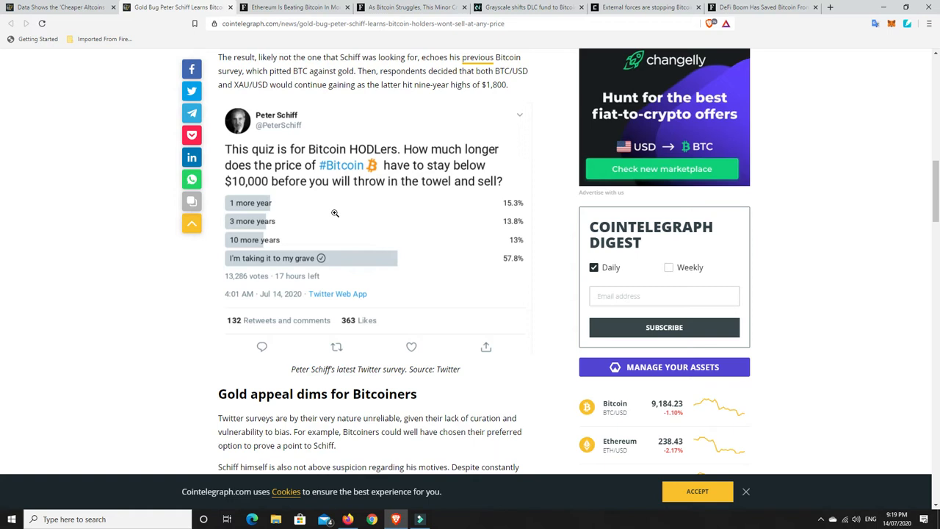
mouse_move(371, 203)
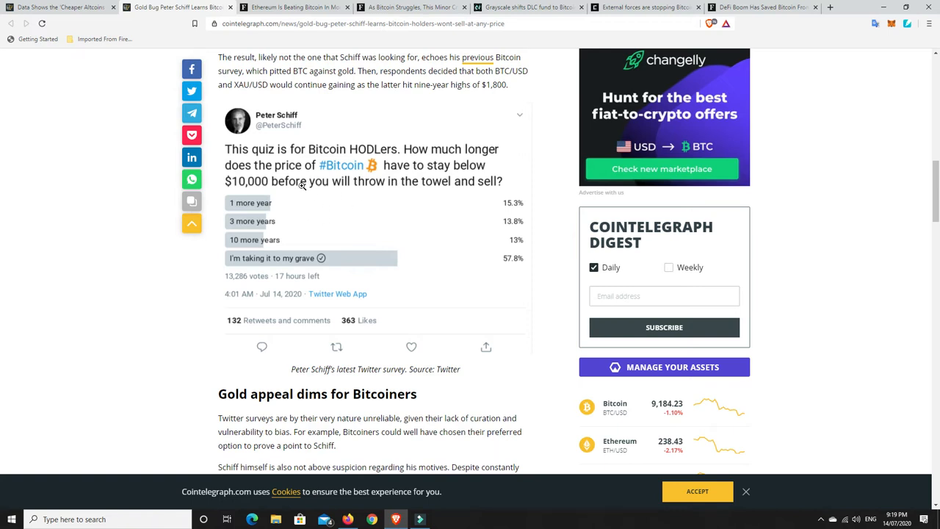
mouse_move(311, 263)
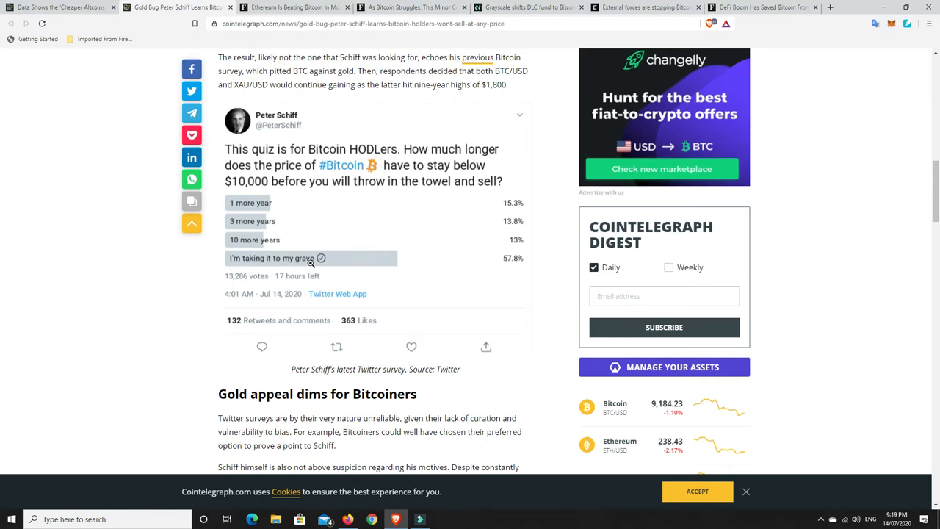
mouse_move(255, 222)
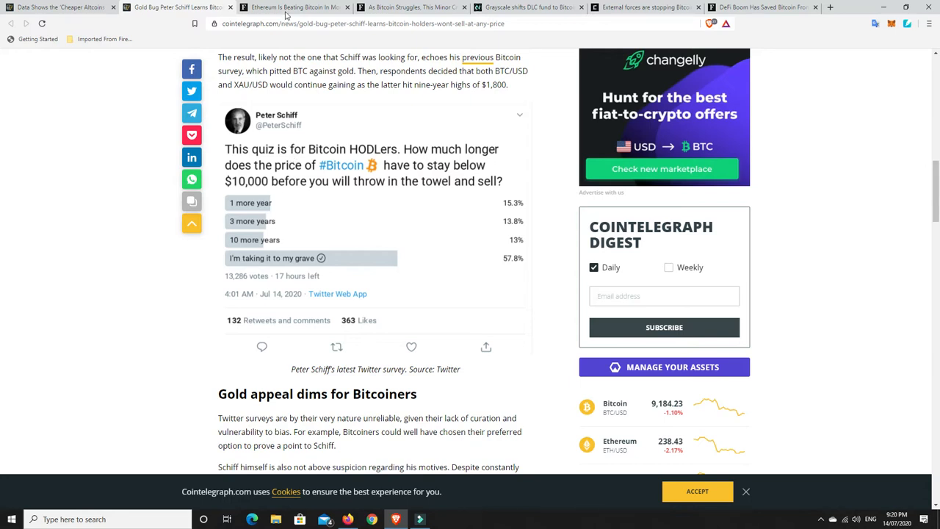
- Read the Forbes 'Ethereum Is Beating Bitcoin' article down to the bitcoin and ethereum price paragraphs
click(294, 7)
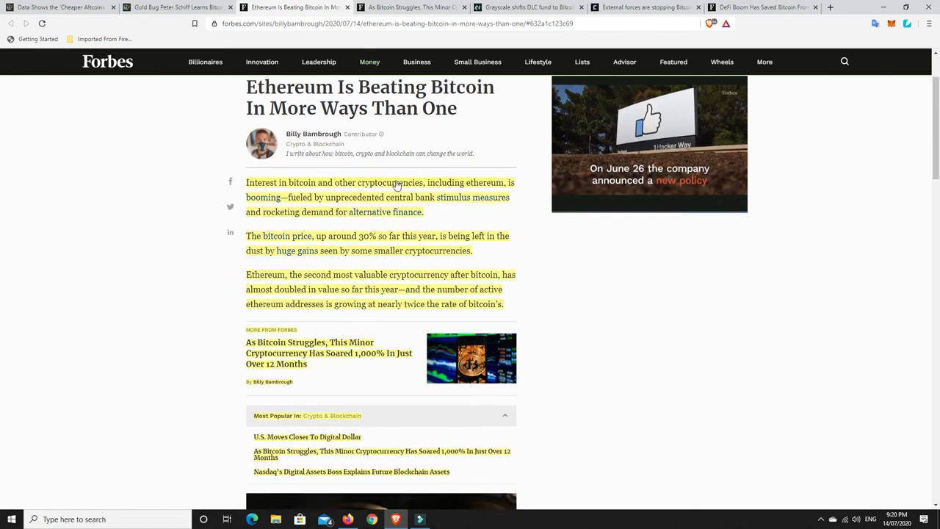
scroll(down, 3)
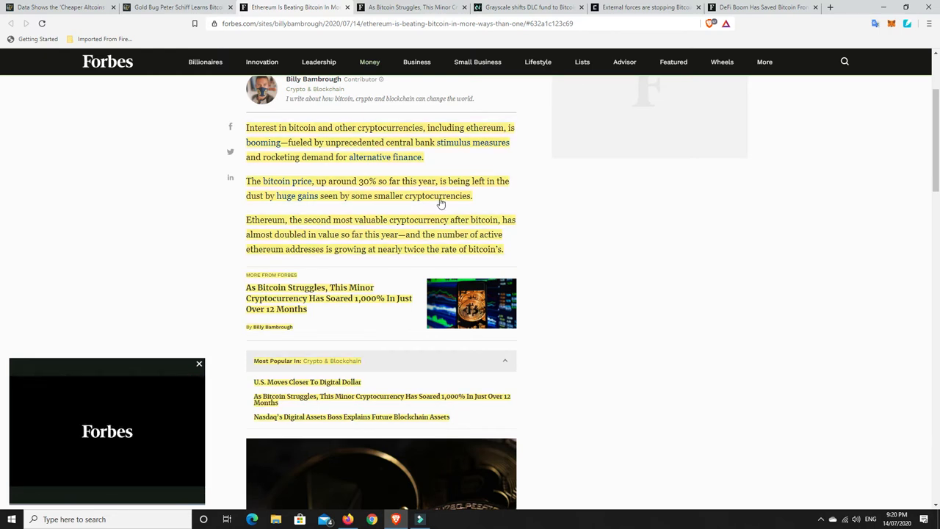
scroll(down, 3)
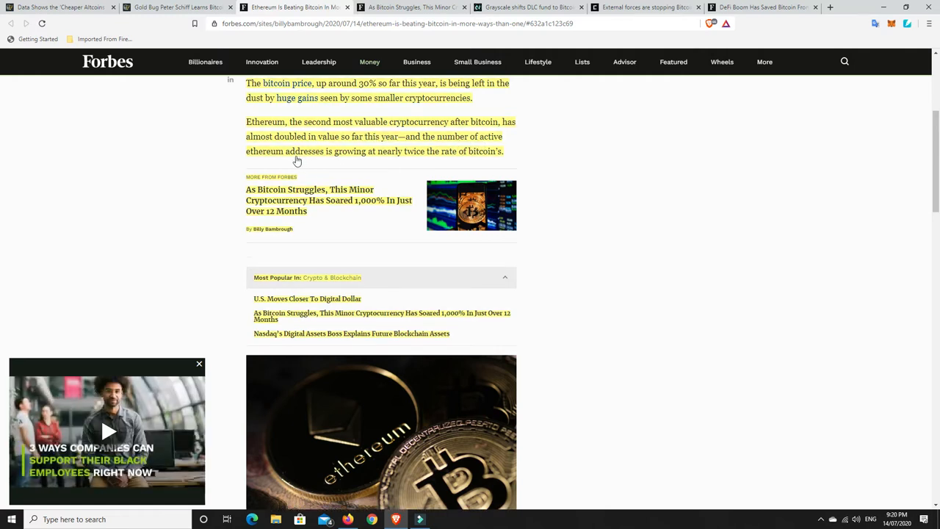
mouse_move(391, 160)
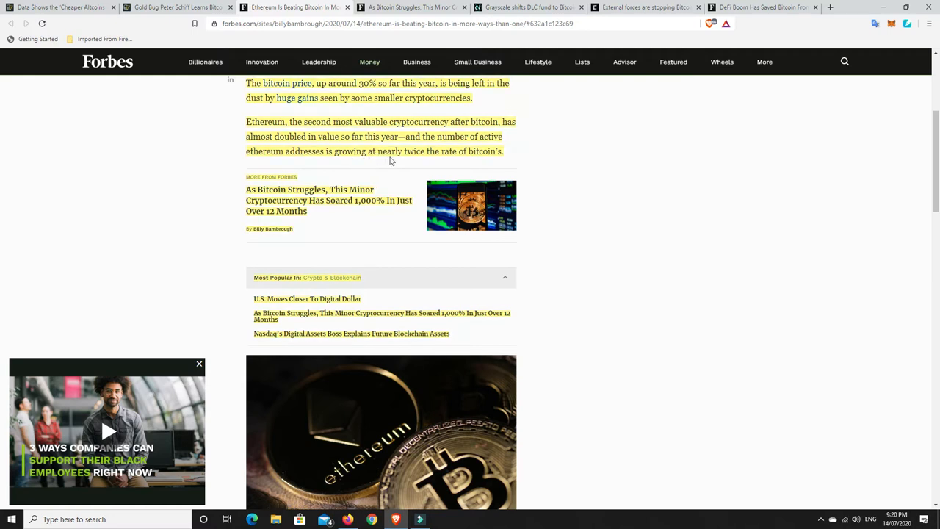
mouse_move(511, 158)
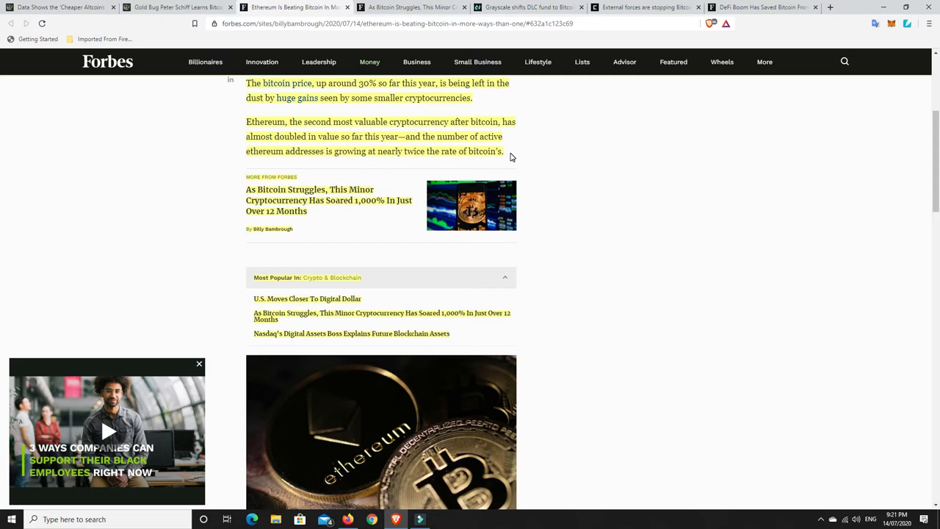
mouse_move(517, 152)
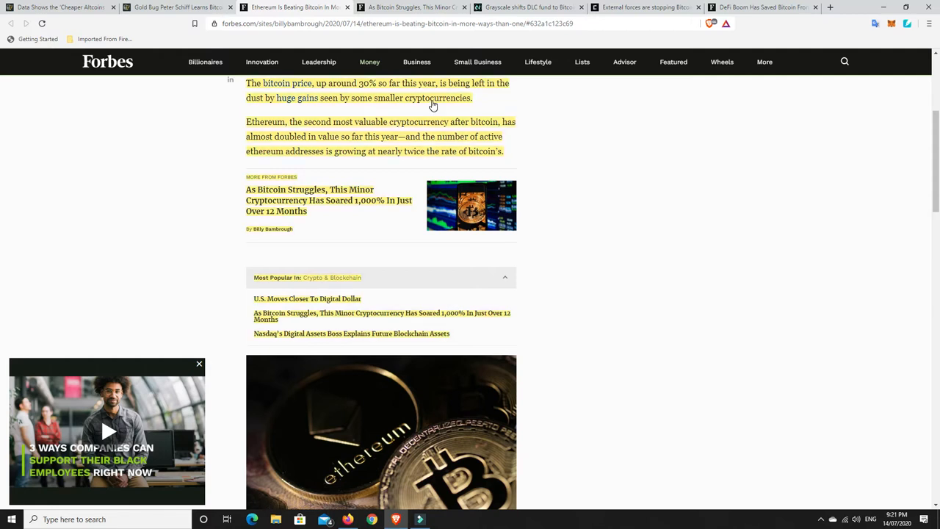
mouse_move(532, 143)
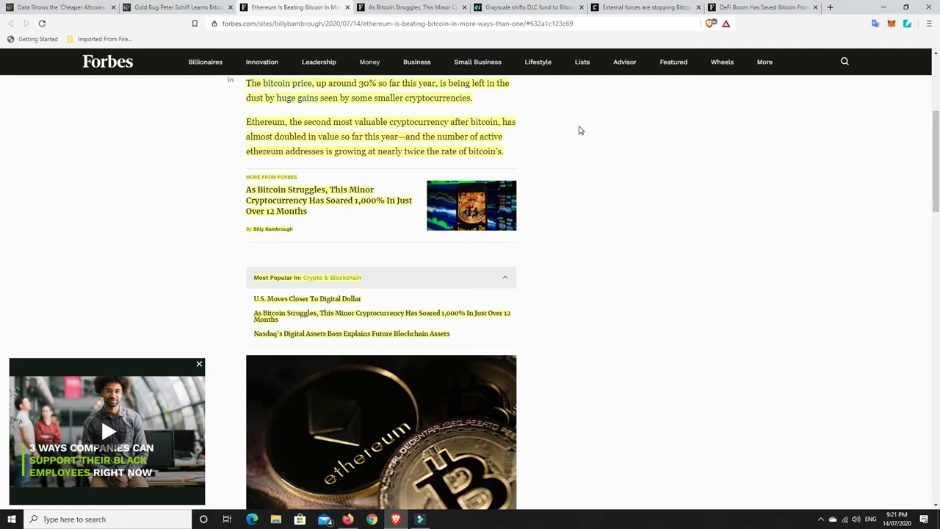
- Scroll the ethereum article past the coin image to the active-address growth passages
scroll(down, 3)
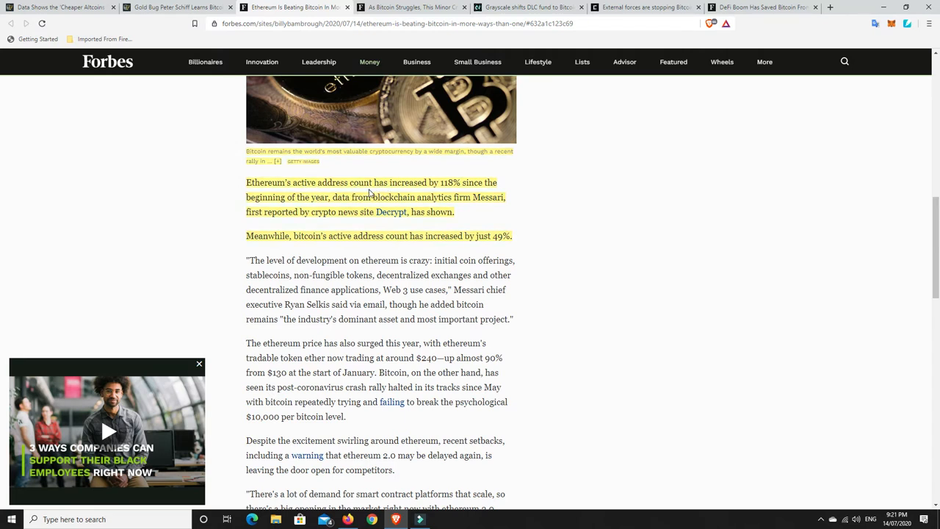
mouse_move(370, 194)
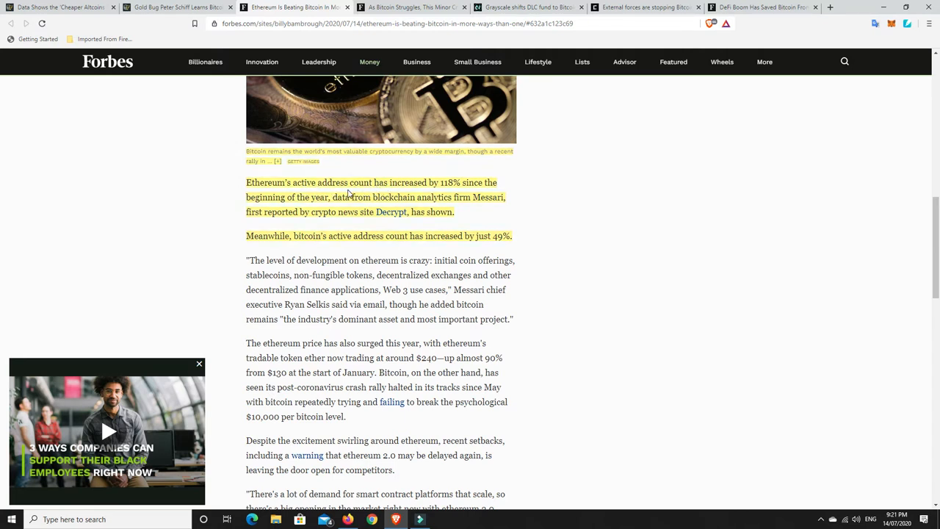
mouse_move(449, 189)
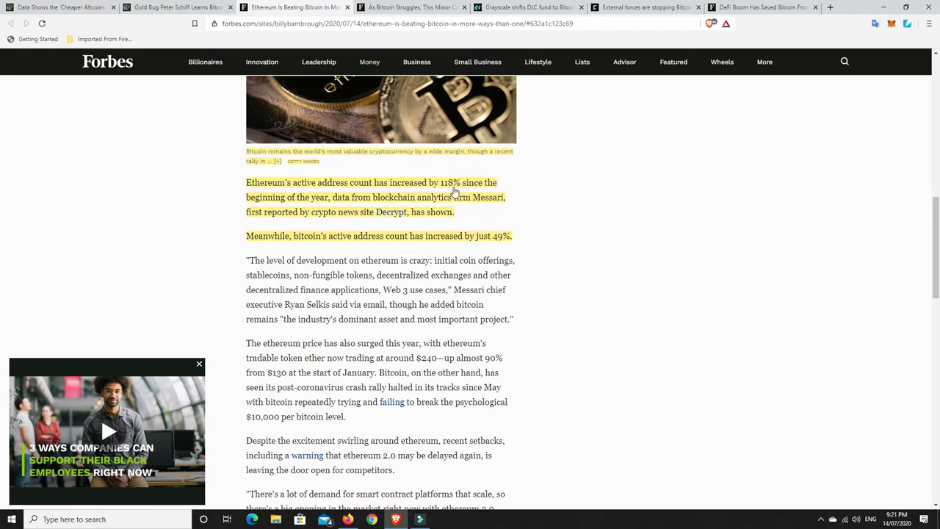
mouse_move(423, 198)
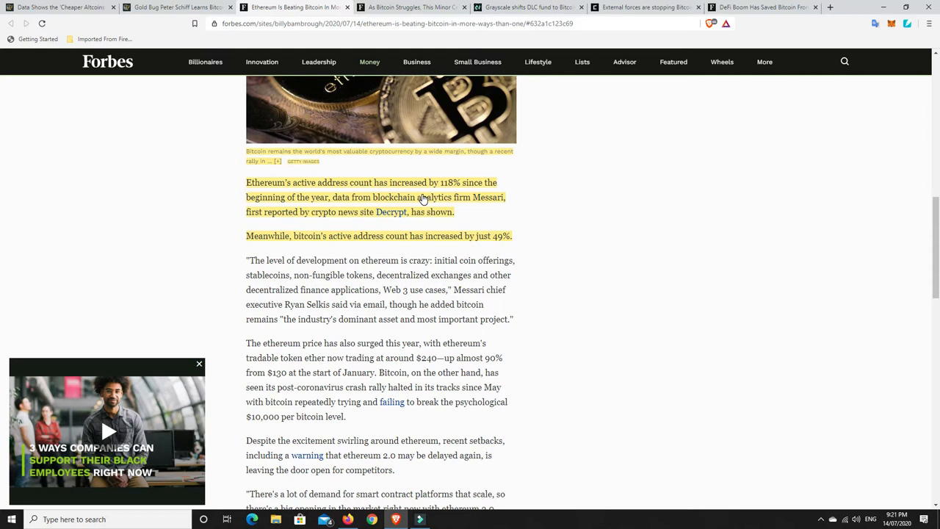
mouse_move(309, 209)
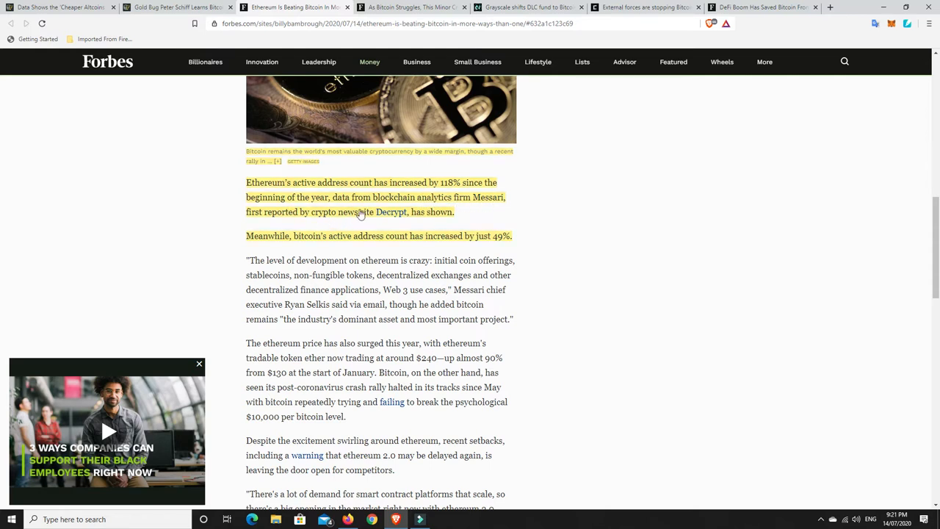
mouse_move(268, 244)
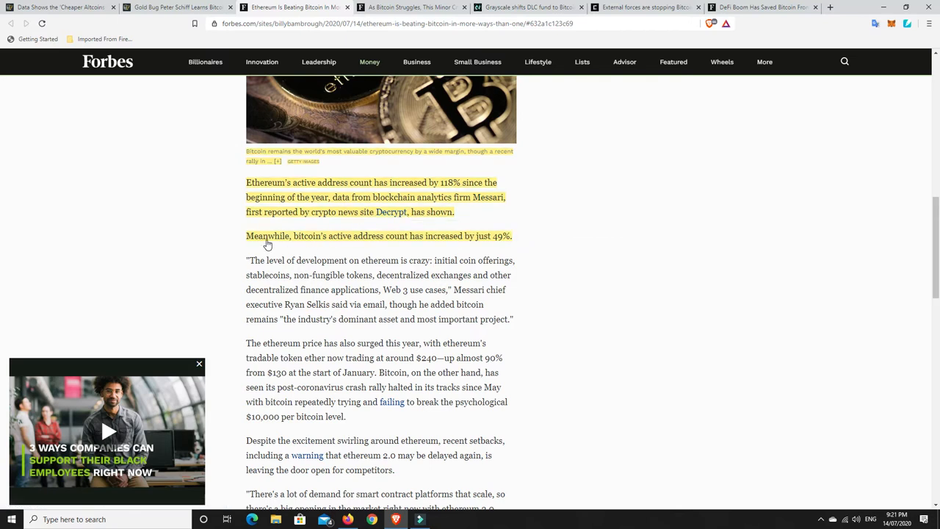
mouse_move(384, 244)
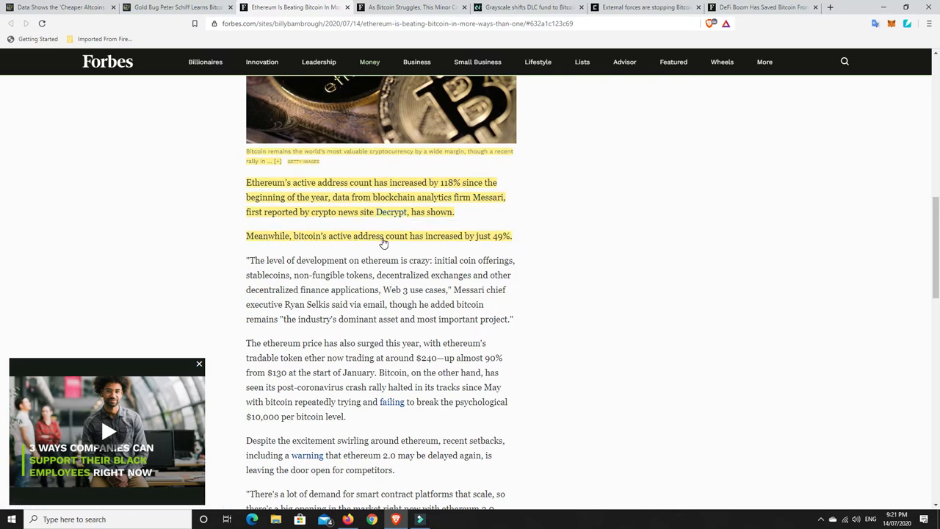
mouse_move(433, 244)
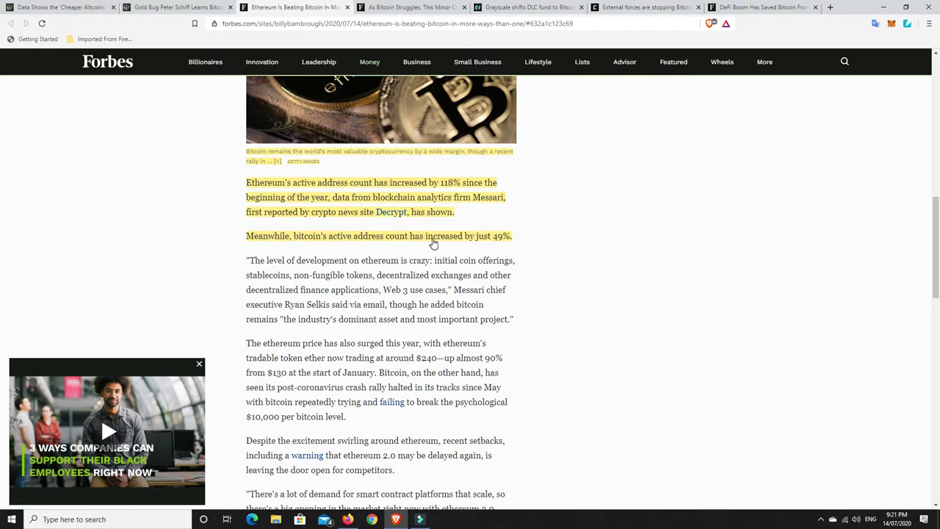
mouse_move(532, 235)
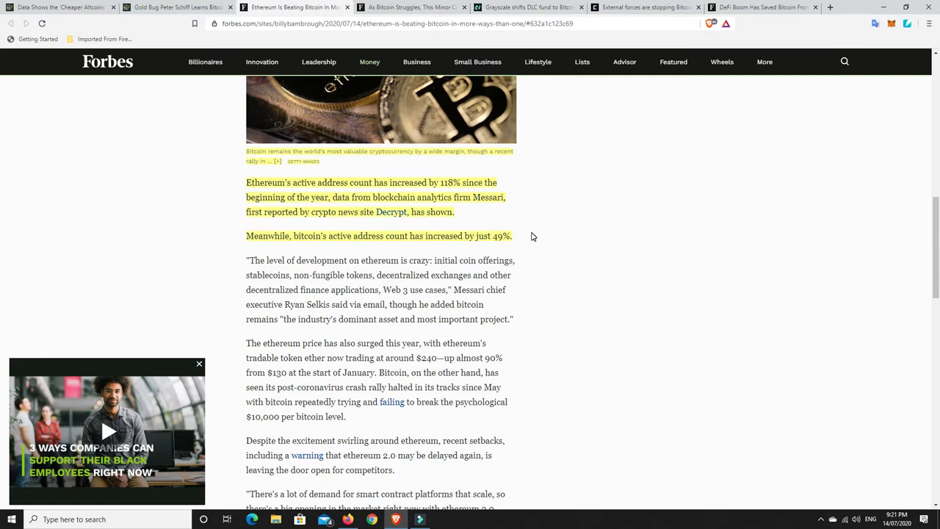
mouse_move(459, 188)
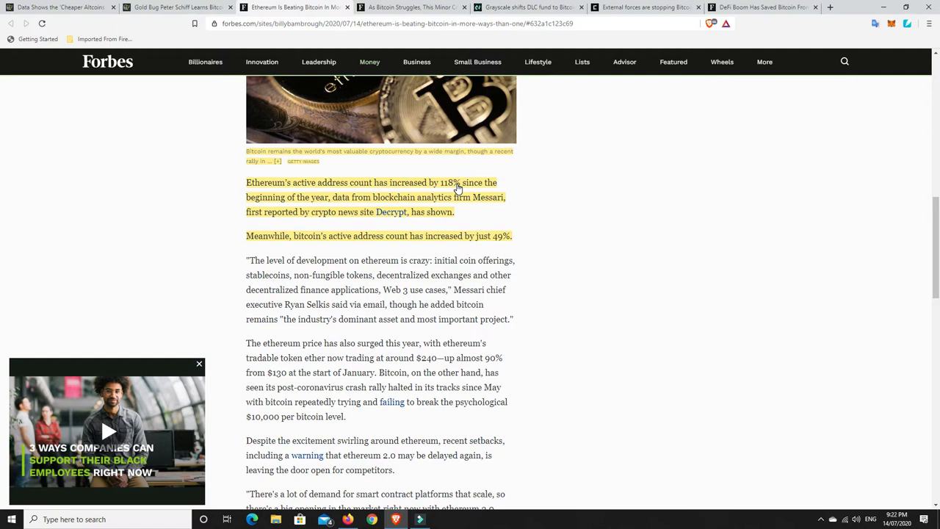
mouse_move(290, 206)
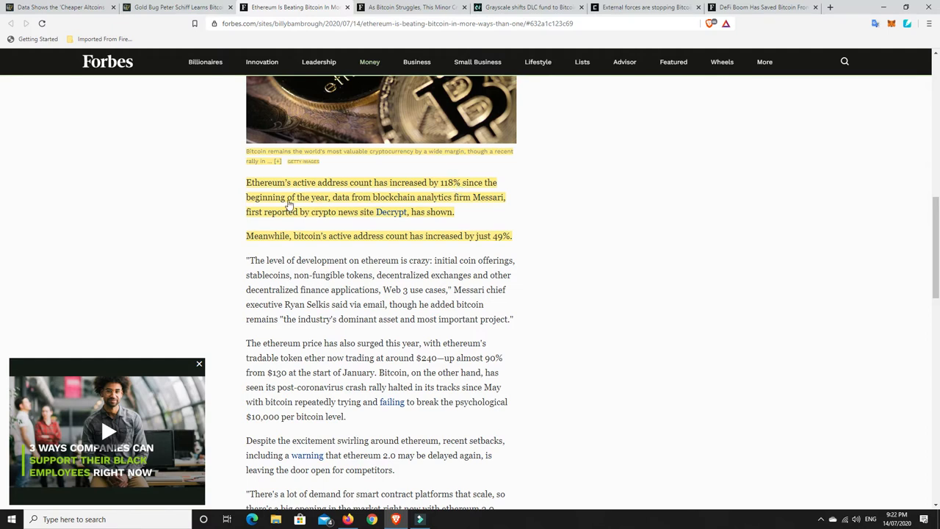
mouse_move(288, 191)
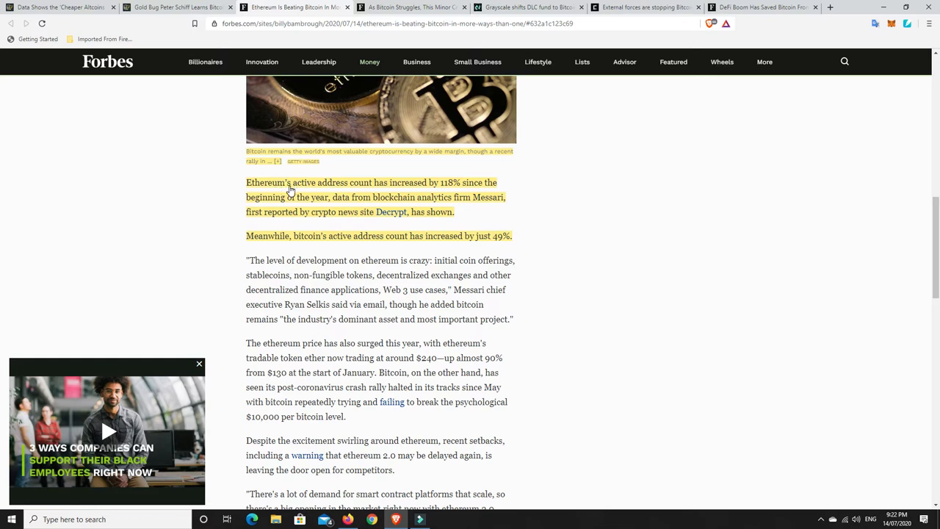
mouse_move(464, 207)
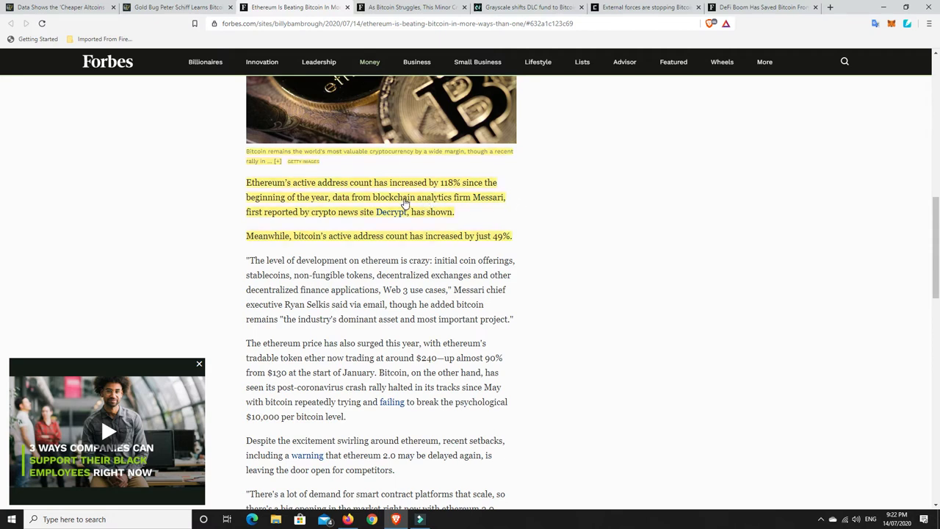
mouse_move(477, 192)
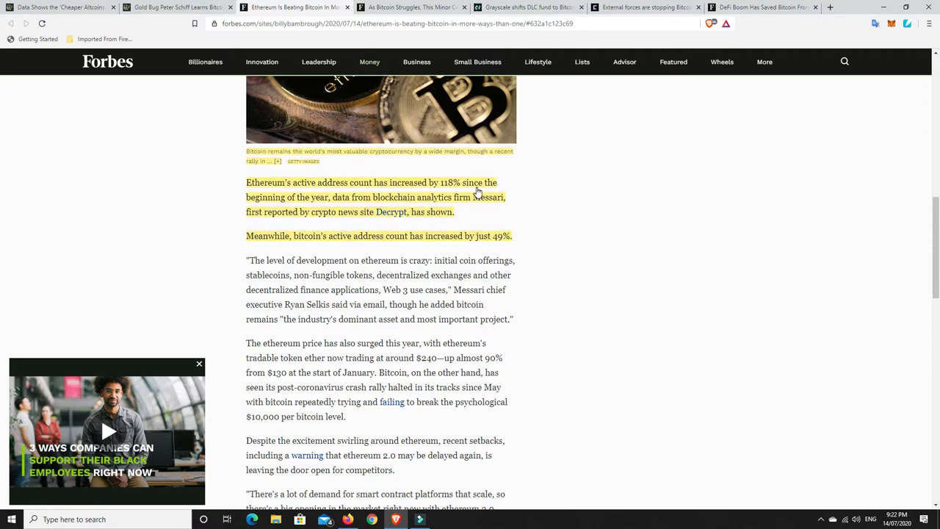
mouse_move(517, 198)
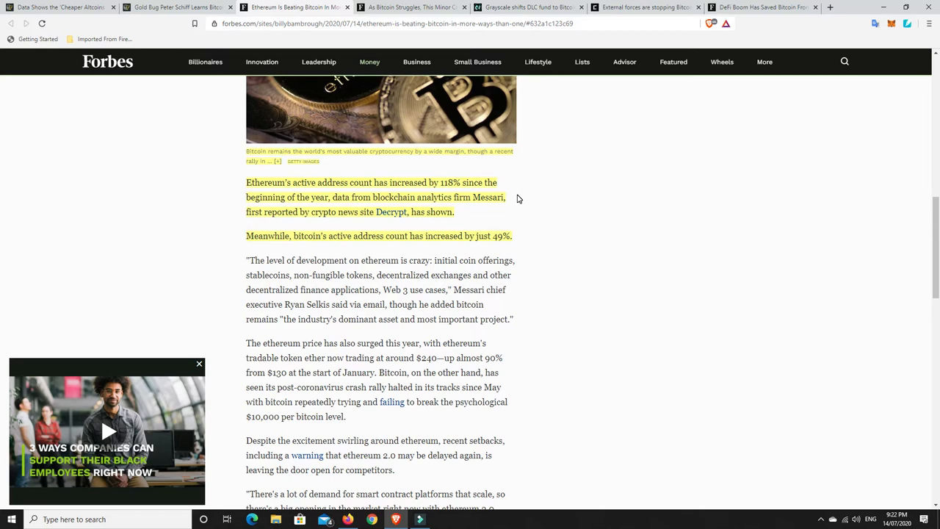
mouse_move(483, 207)
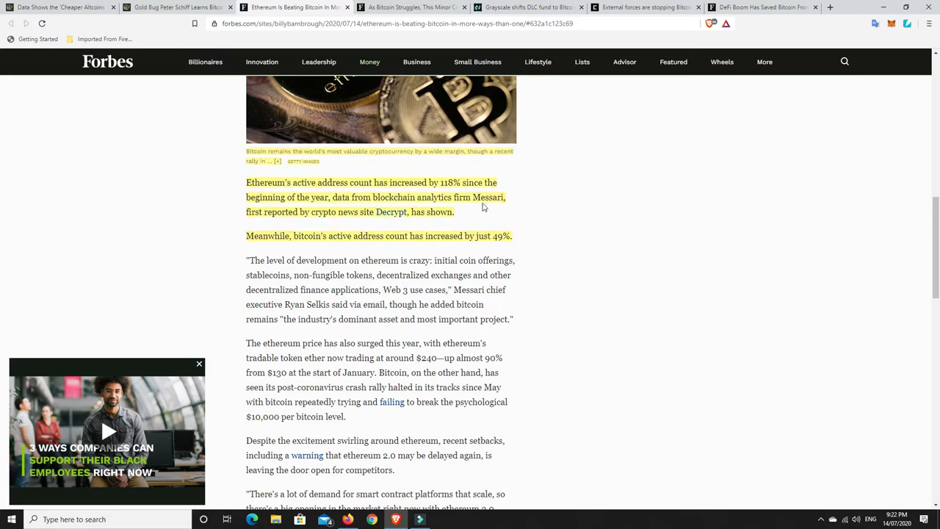
mouse_move(478, 211)
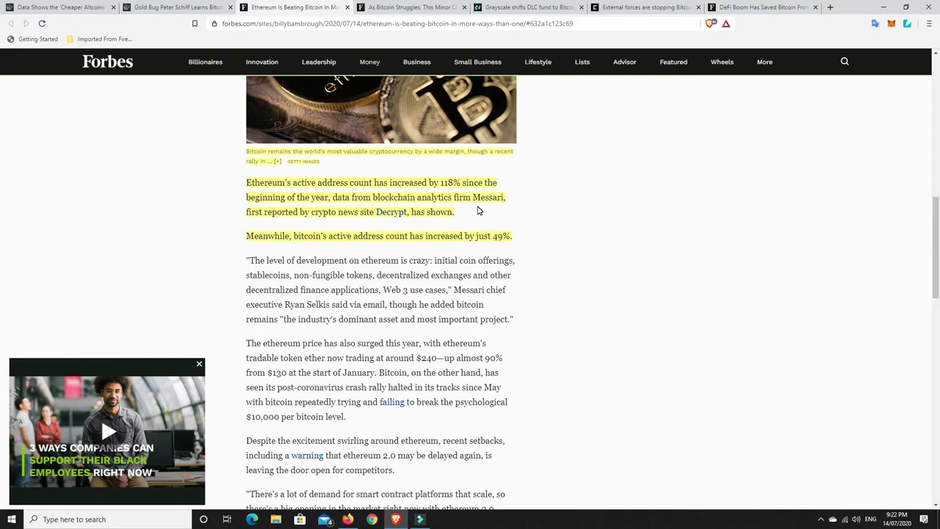
mouse_move(450, 189)
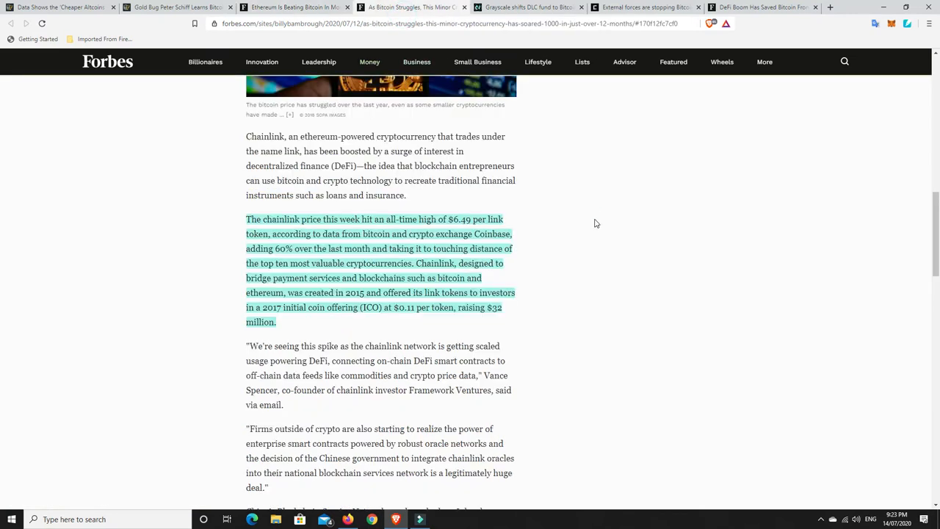
scroll(up, 3)
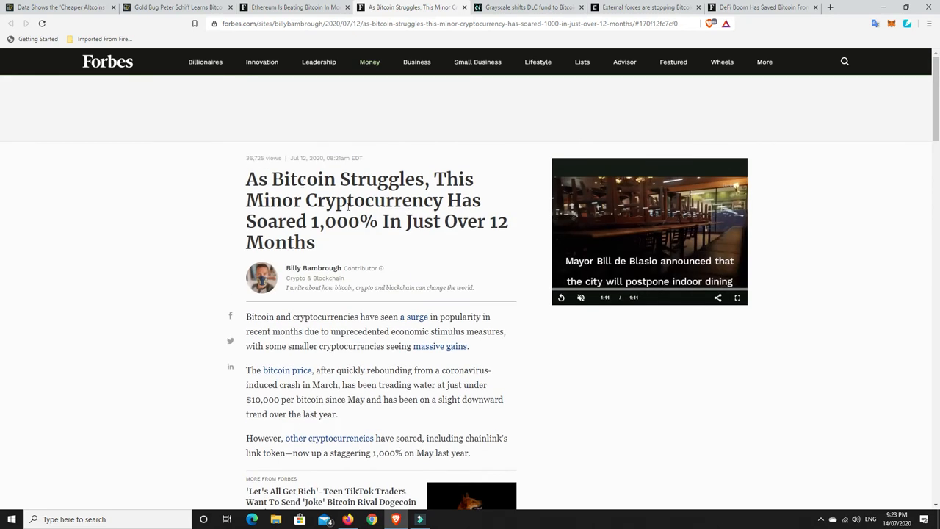
mouse_move(400, 223)
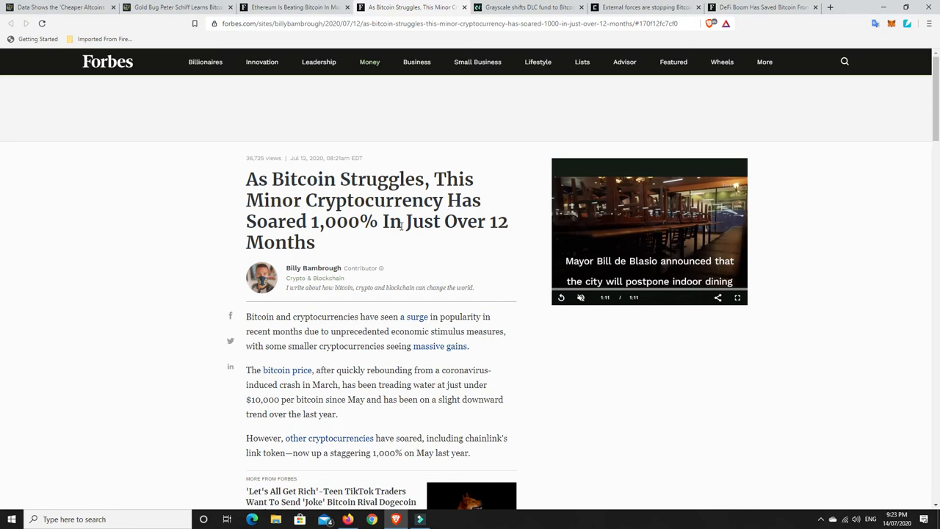
scroll(down, 3)
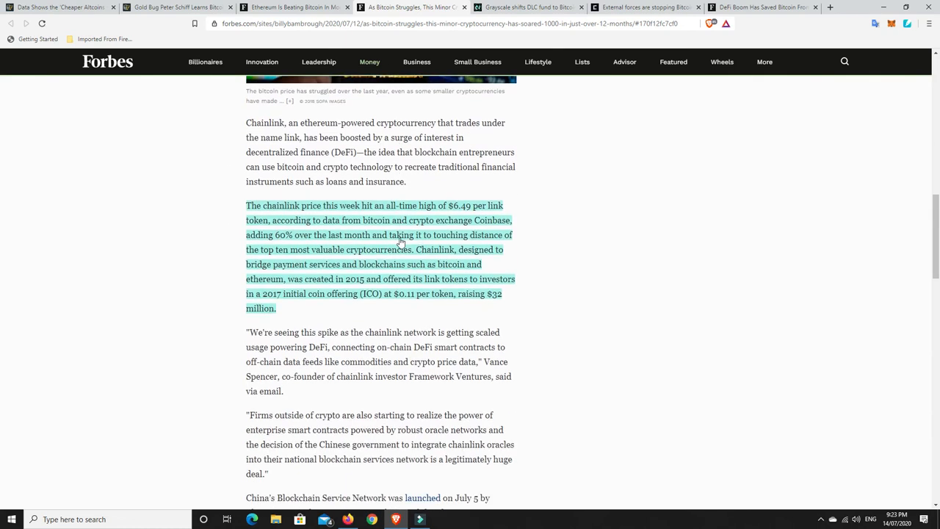
scroll(down, 3)
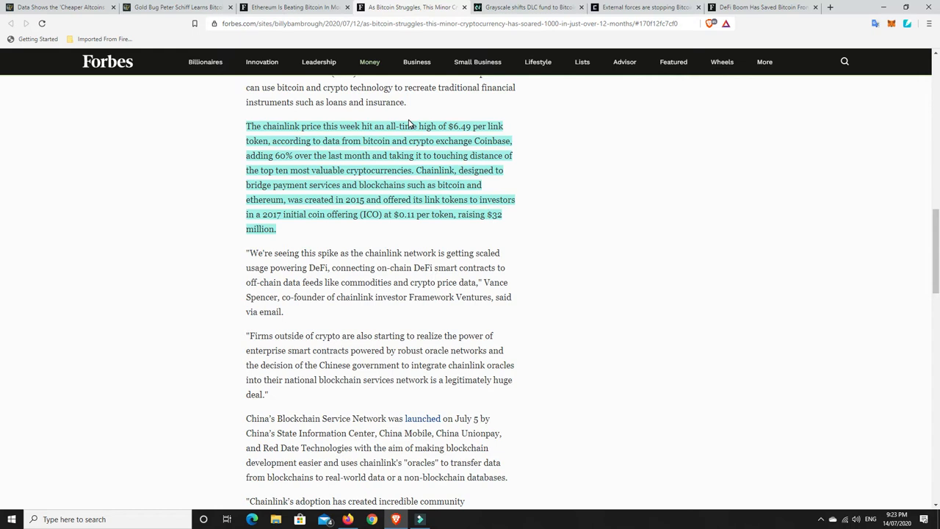
mouse_move(446, 114)
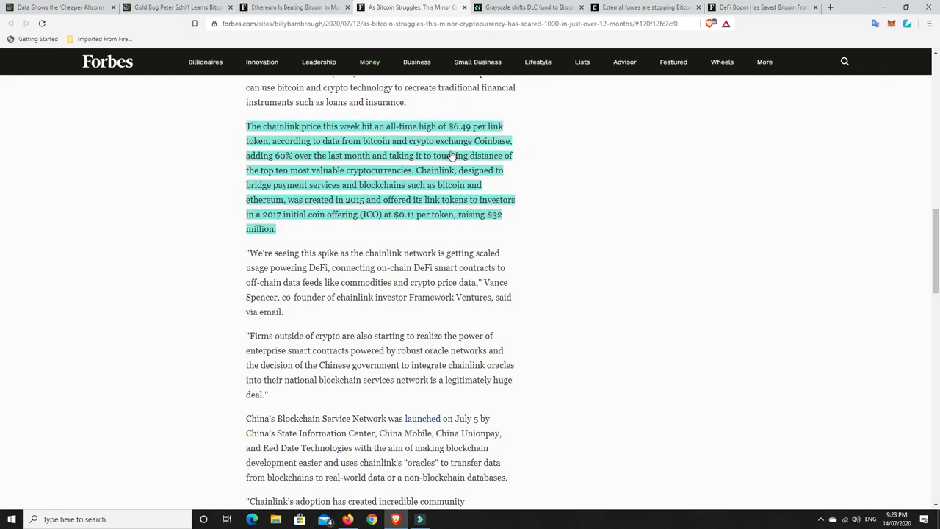
mouse_move(311, 165)
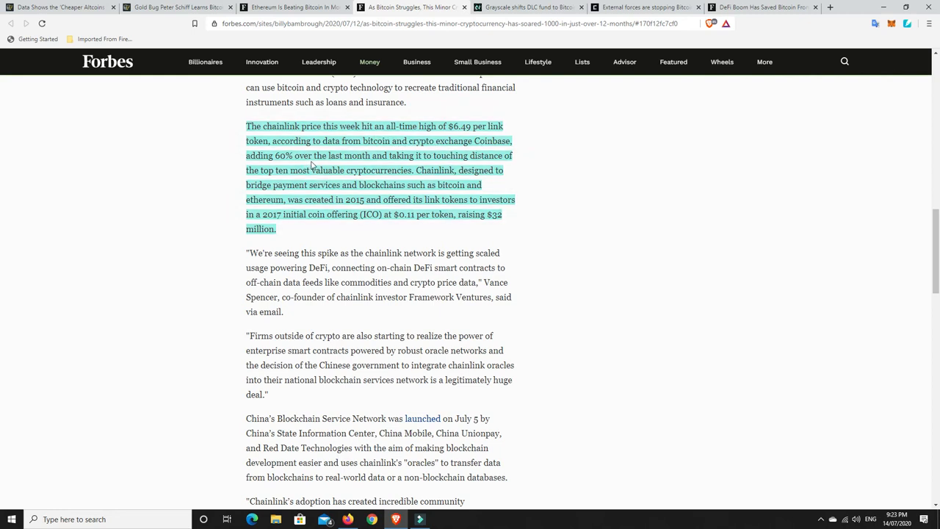
mouse_move(423, 162)
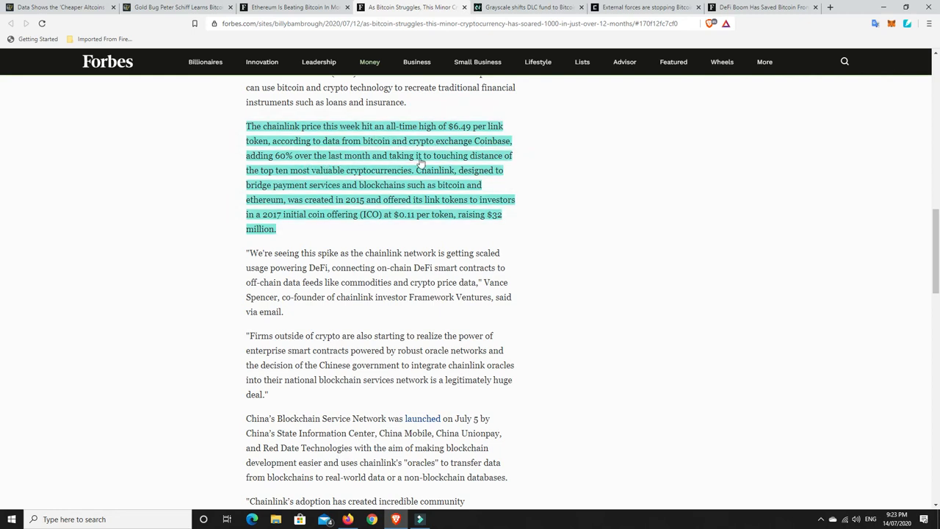
mouse_move(311, 180)
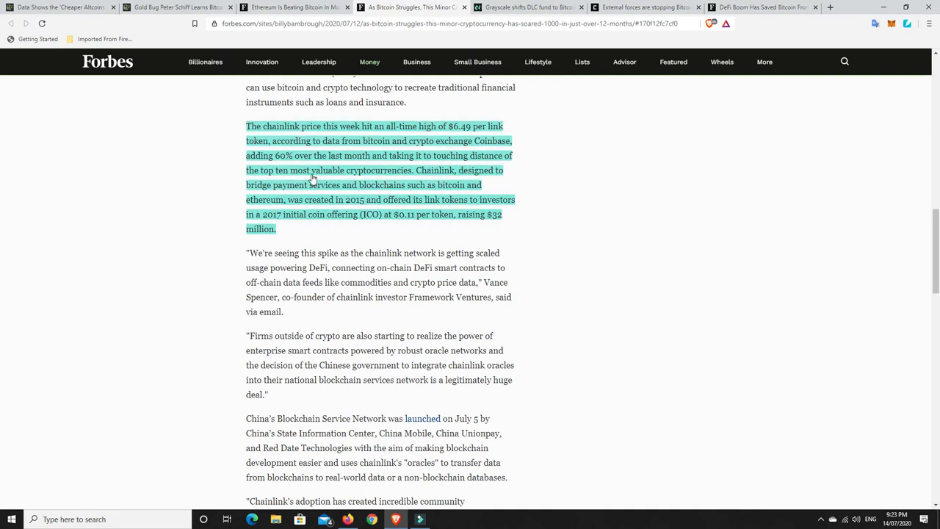
mouse_move(382, 181)
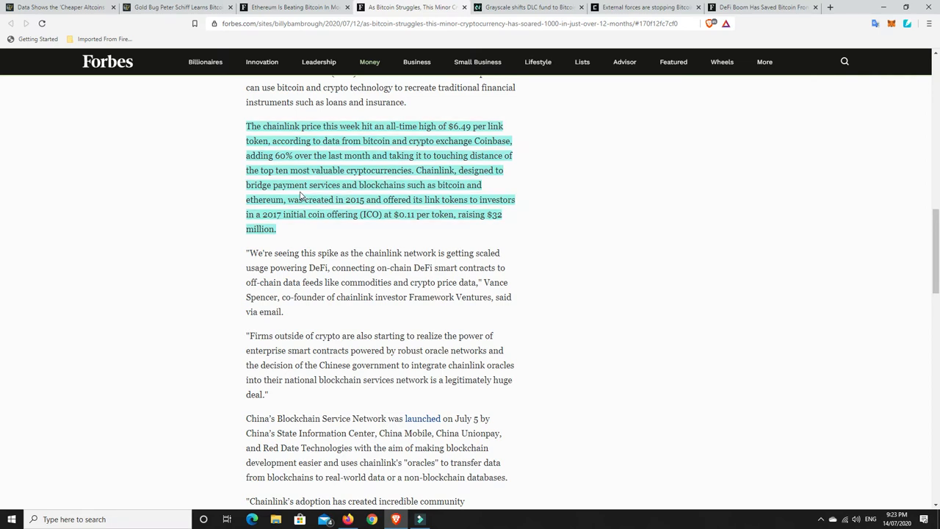
mouse_move(469, 188)
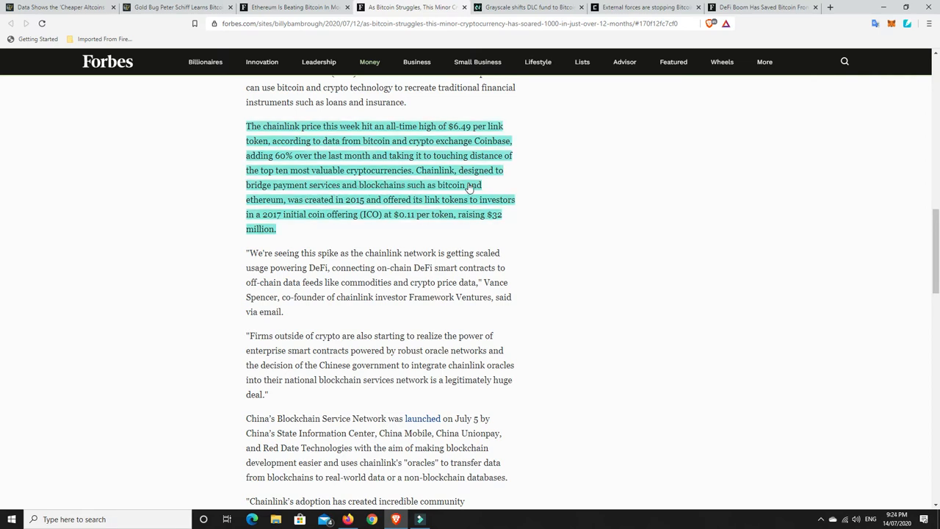
mouse_move(363, 210)
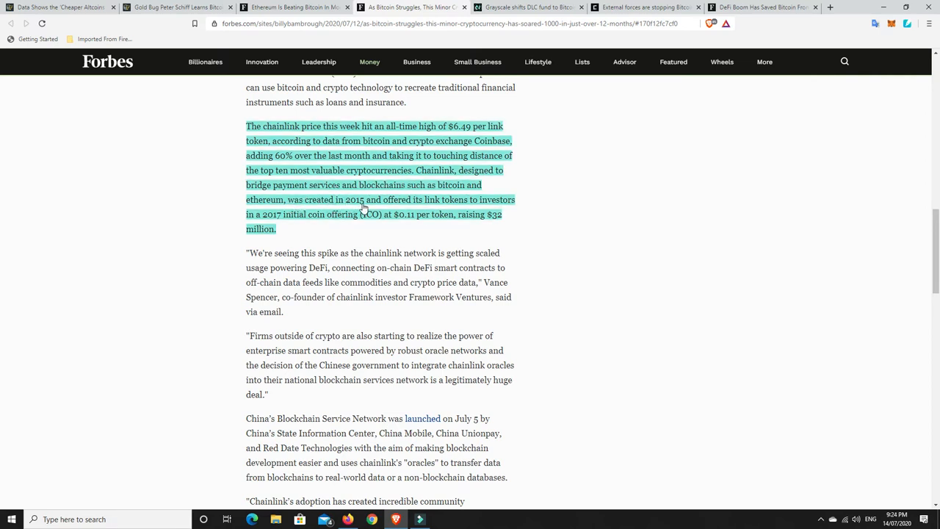
mouse_move(408, 206)
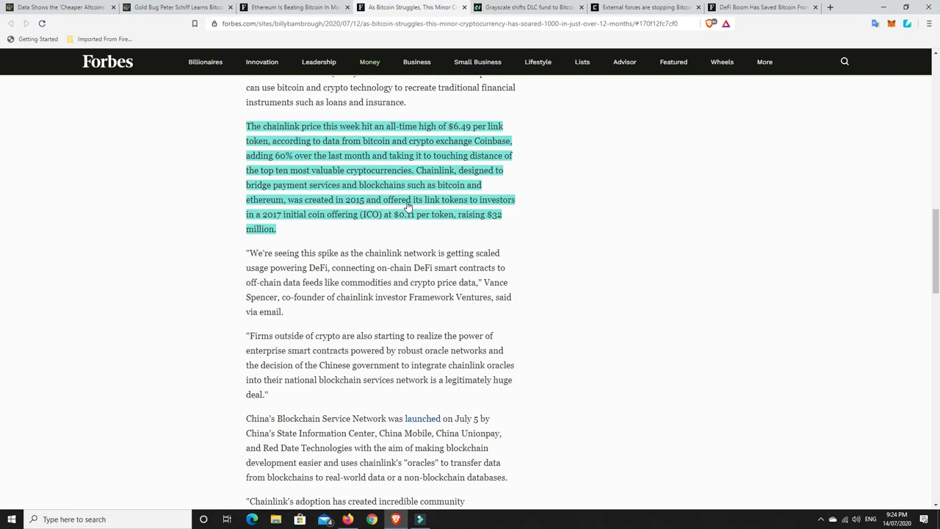
mouse_move(262, 224)
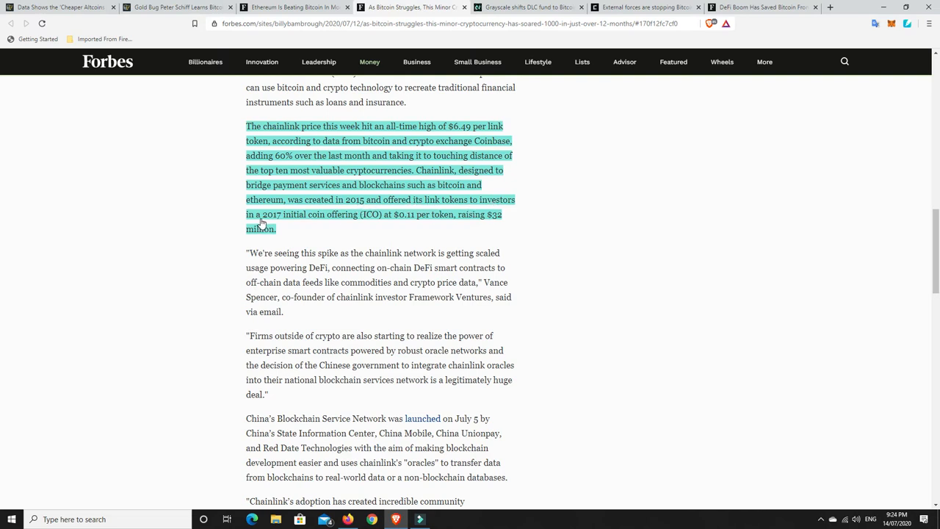
mouse_move(321, 222)
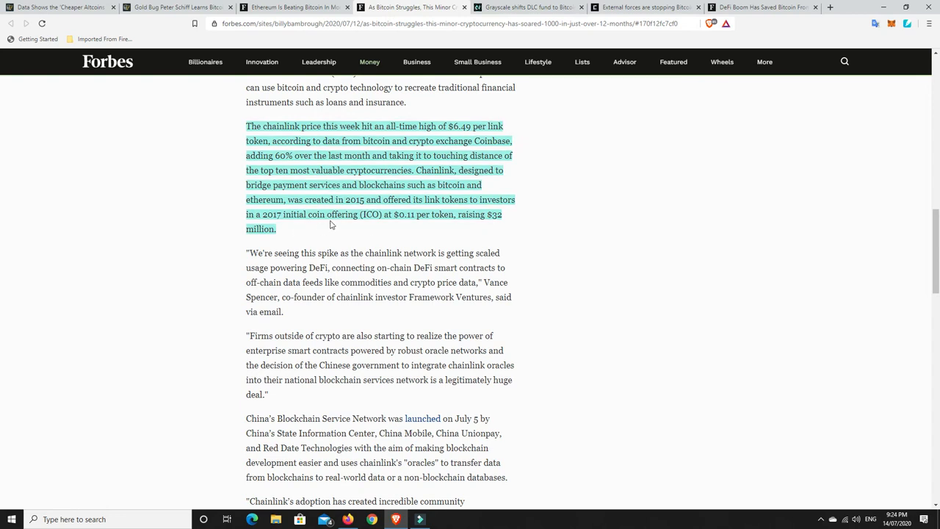
mouse_move(296, 234)
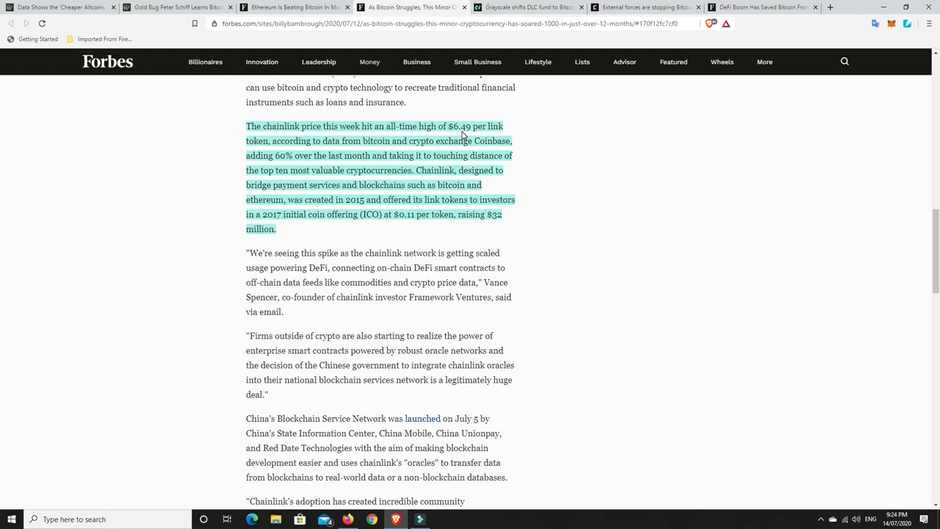
mouse_move(541, 173)
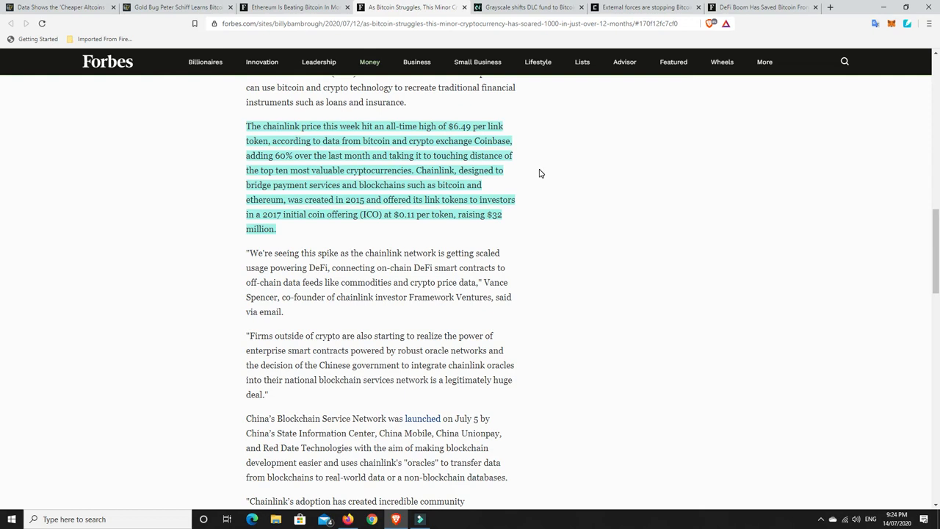
mouse_move(504, 203)
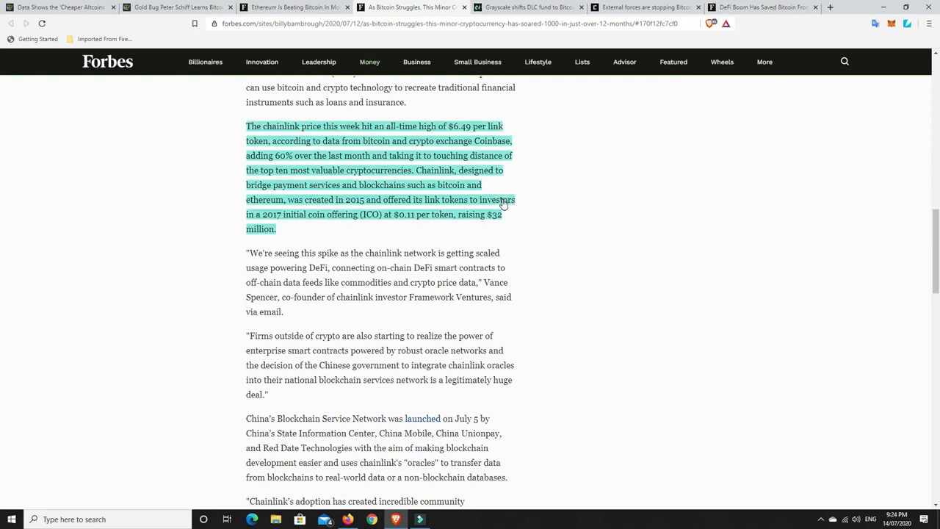
mouse_move(412, 223)
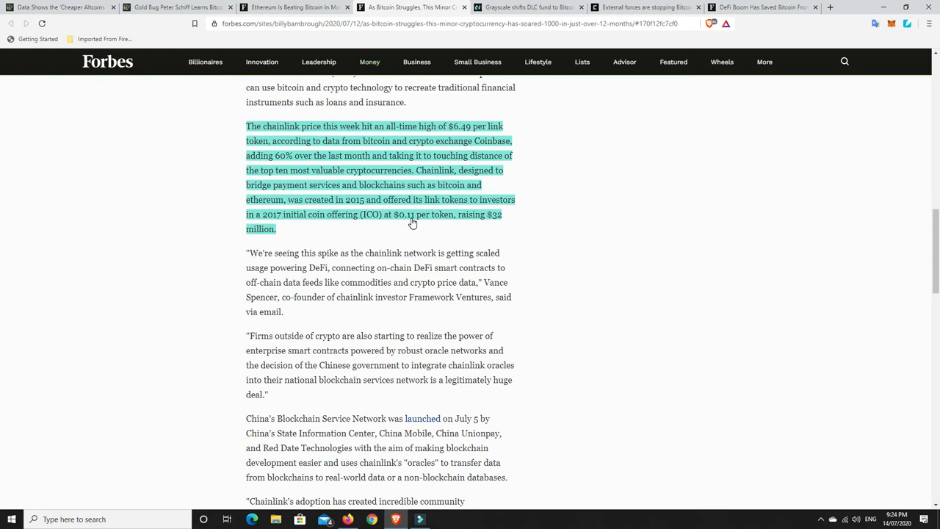
mouse_move(543, 174)
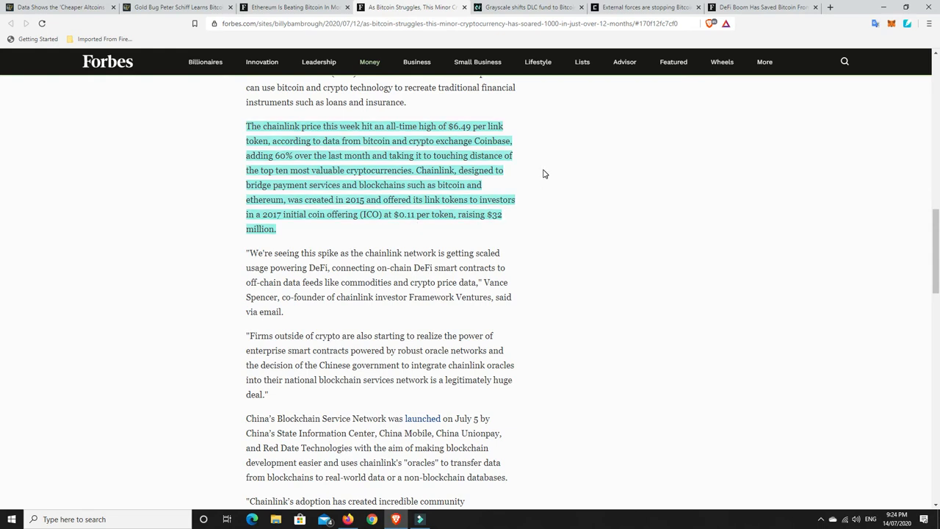
mouse_move(491, 205)
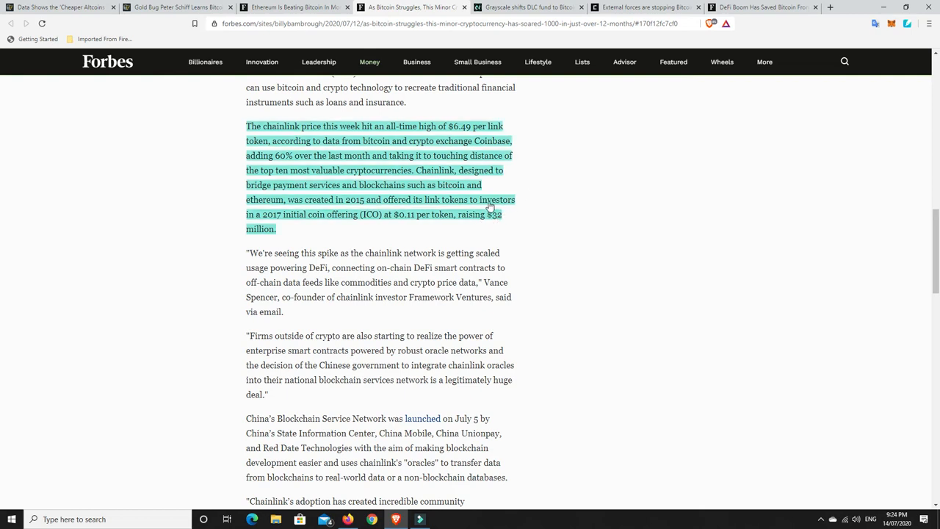
mouse_move(507, 203)
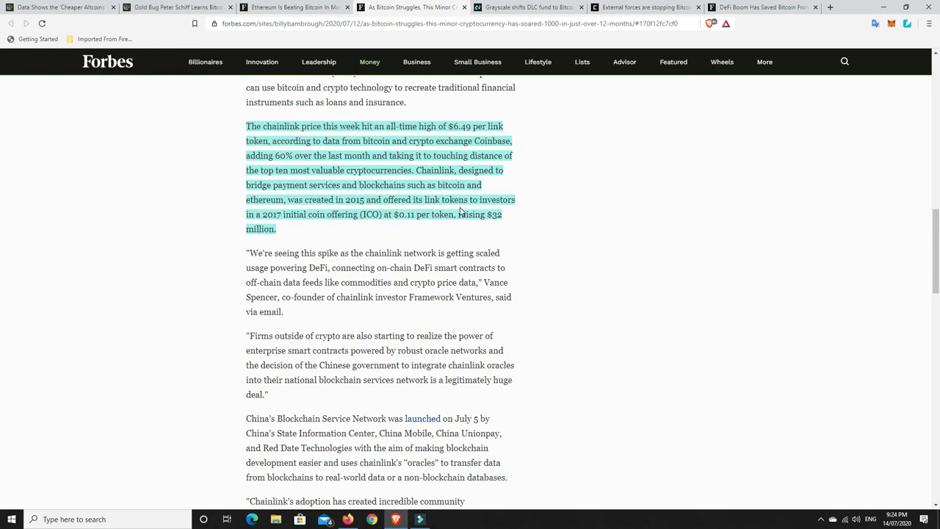
mouse_move(511, 200)
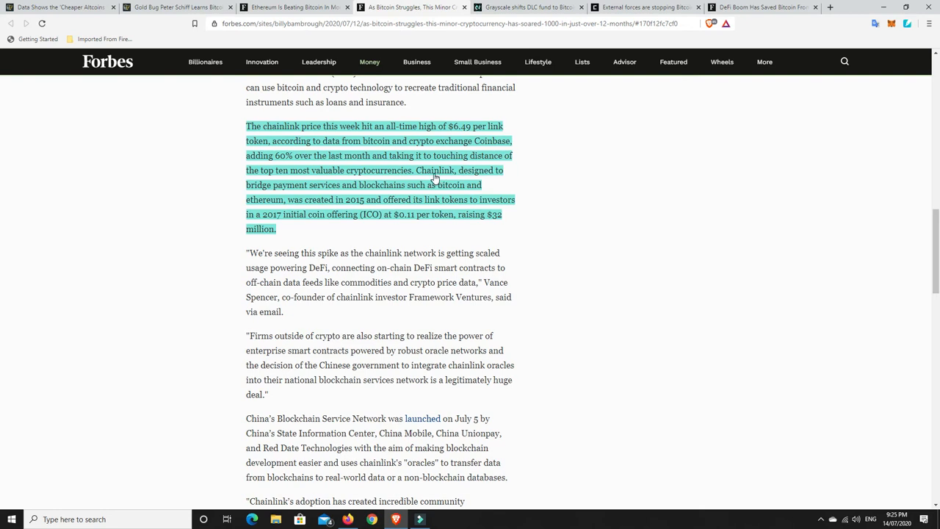
mouse_move(429, 223)
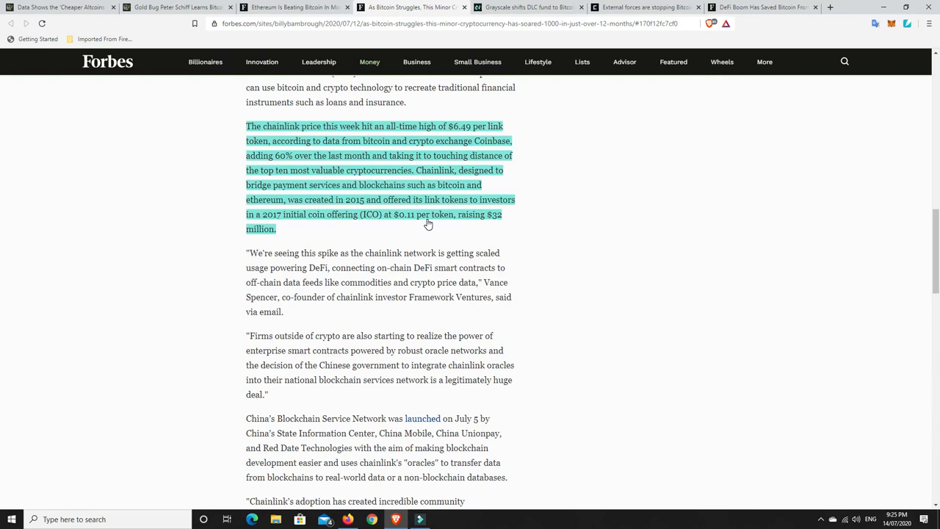
mouse_move(329, 238)
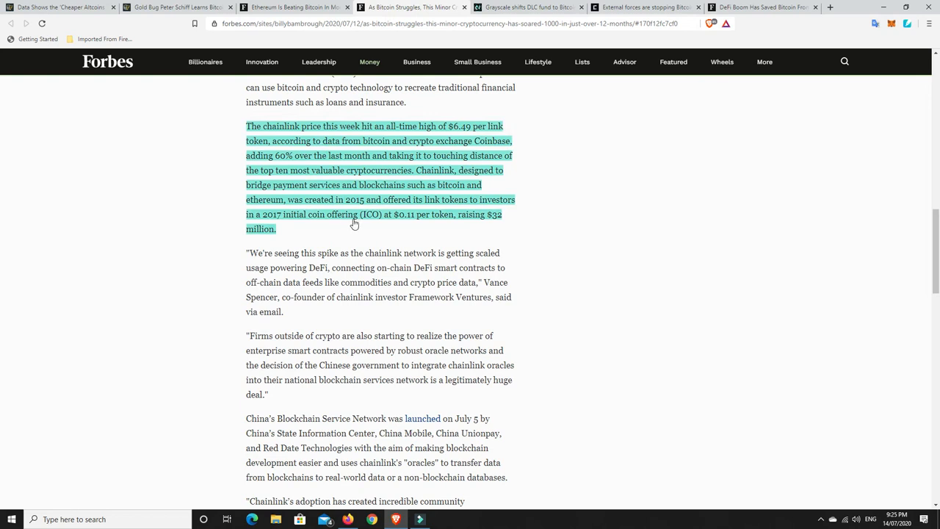
mouse_move(409, 220)
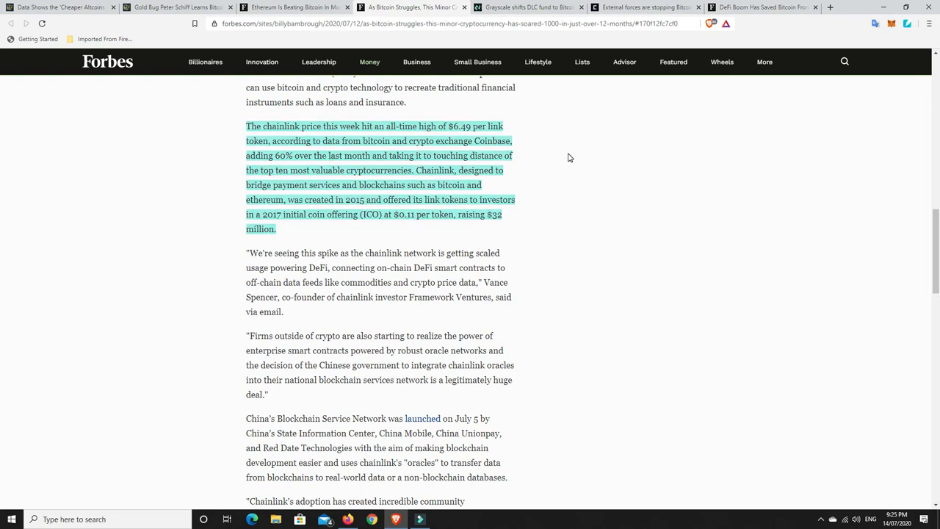
- Switch to the Crypto News Flash 'Grayscale shifts DLC fund further to Bitcoin' article
click(526, 6)
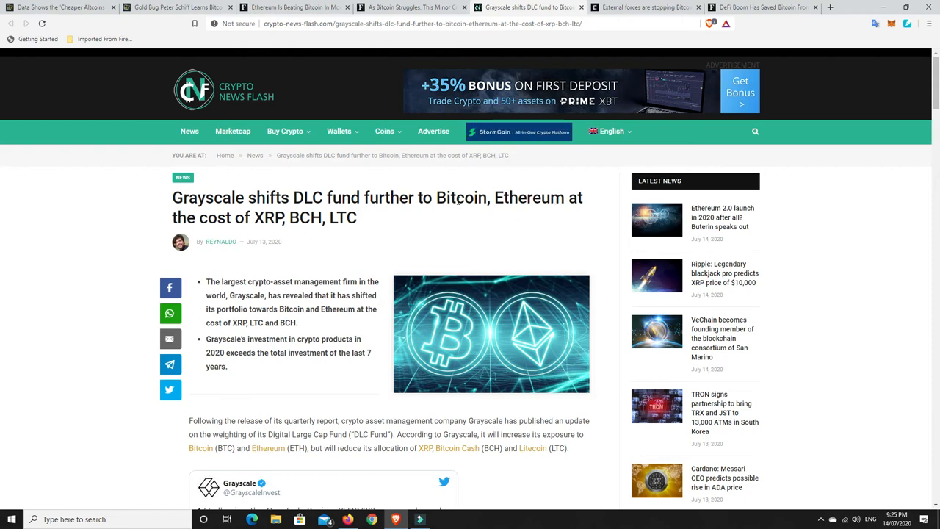
scroll(down, 3)
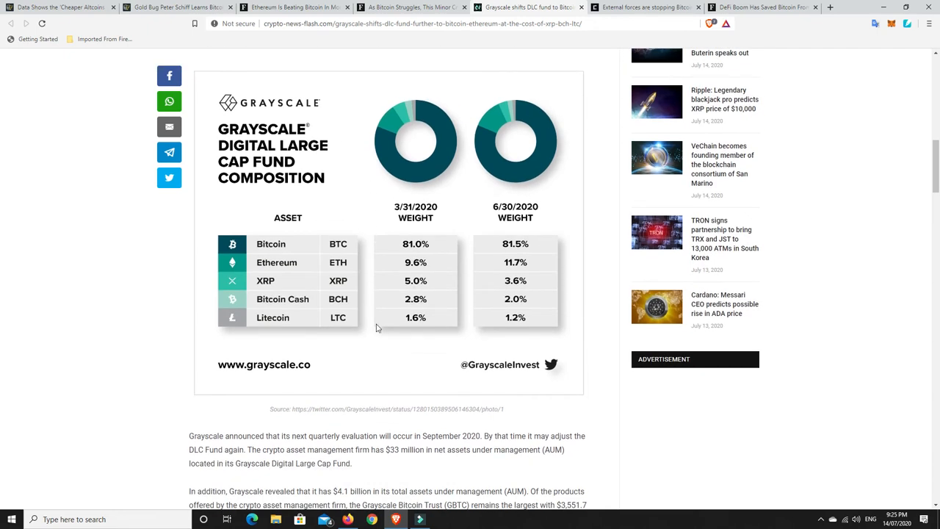
mouse_move(382, 344)
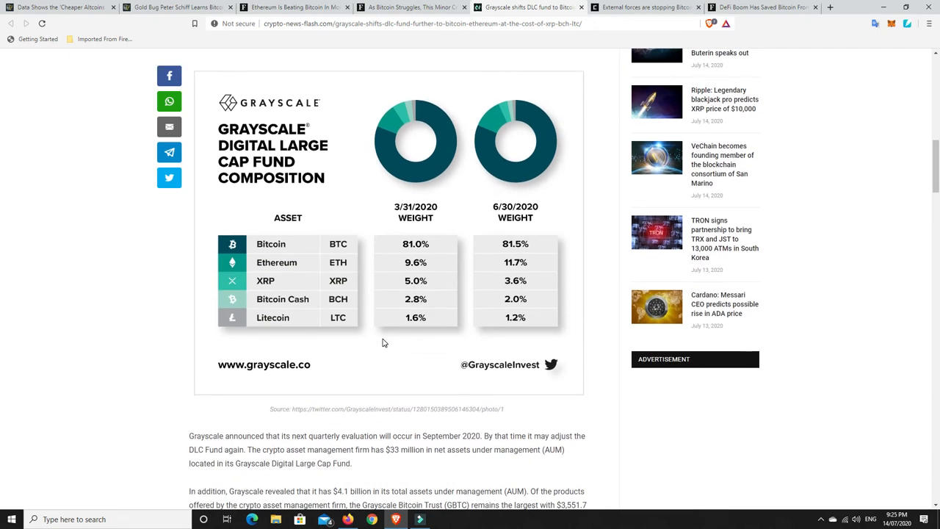
mouse_move(423, 244)
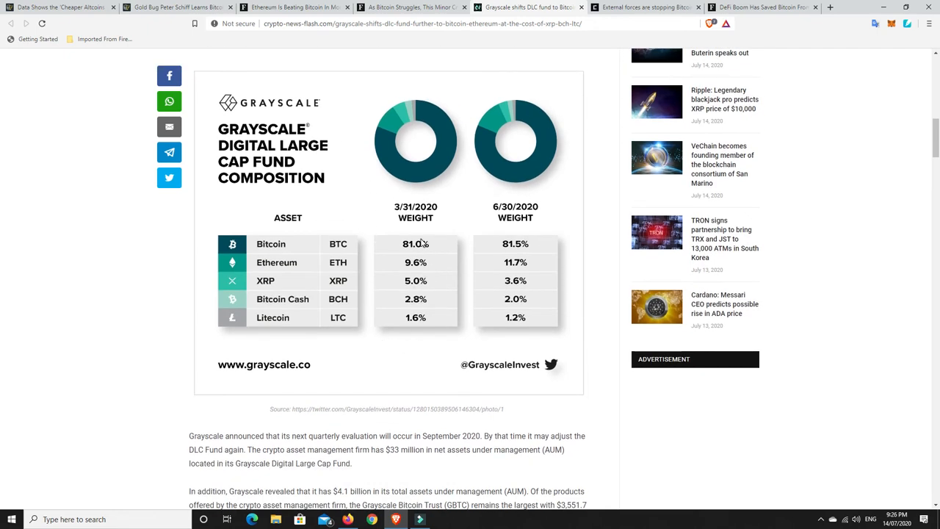
mouse_move(416, 246)
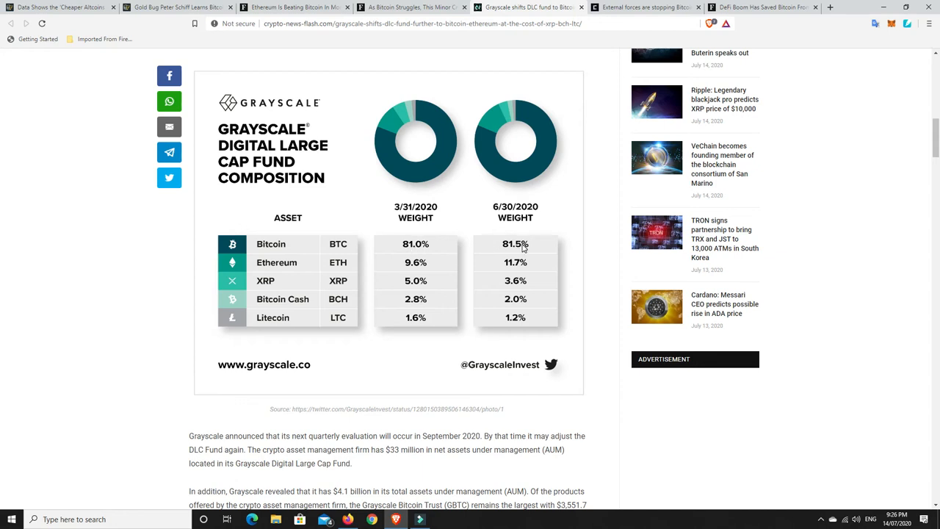
mouse_move(420, 266)
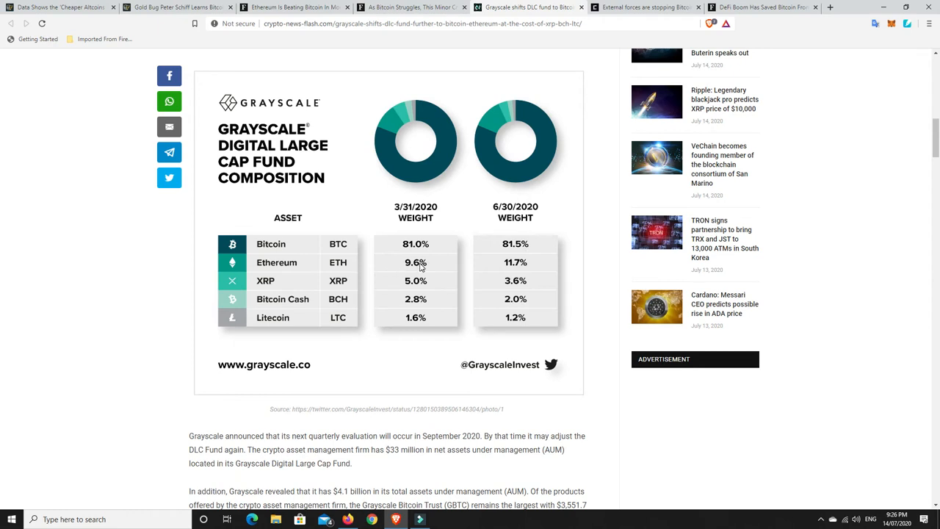
mouse_move(414, 280)
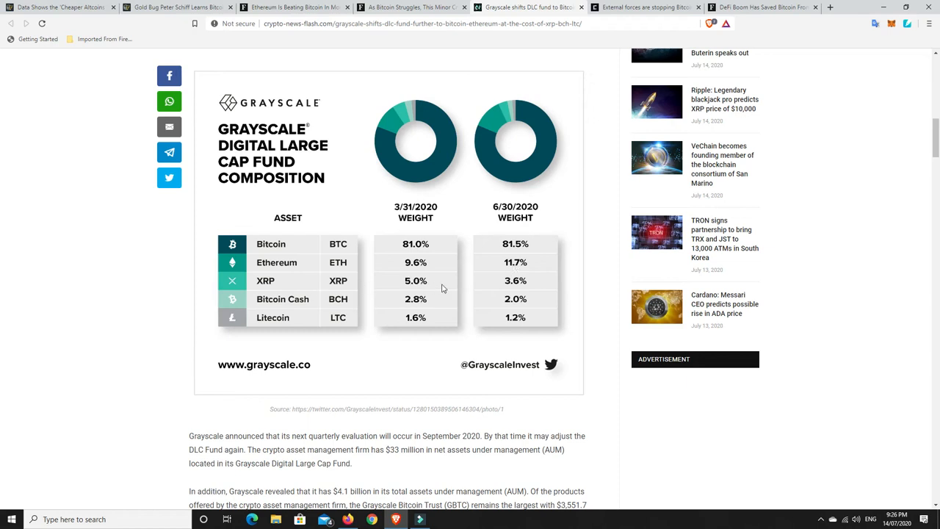
mouse_move(423, 286)
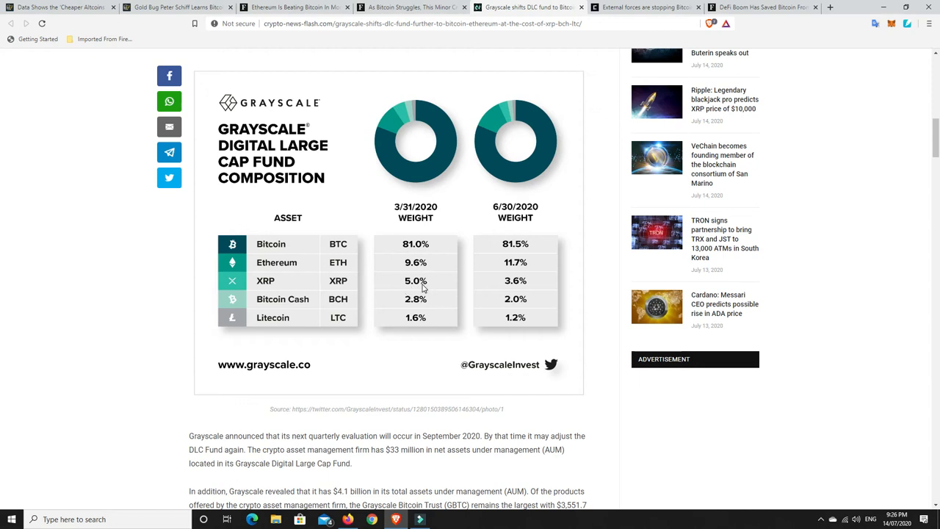
mouse_move(526, 291)
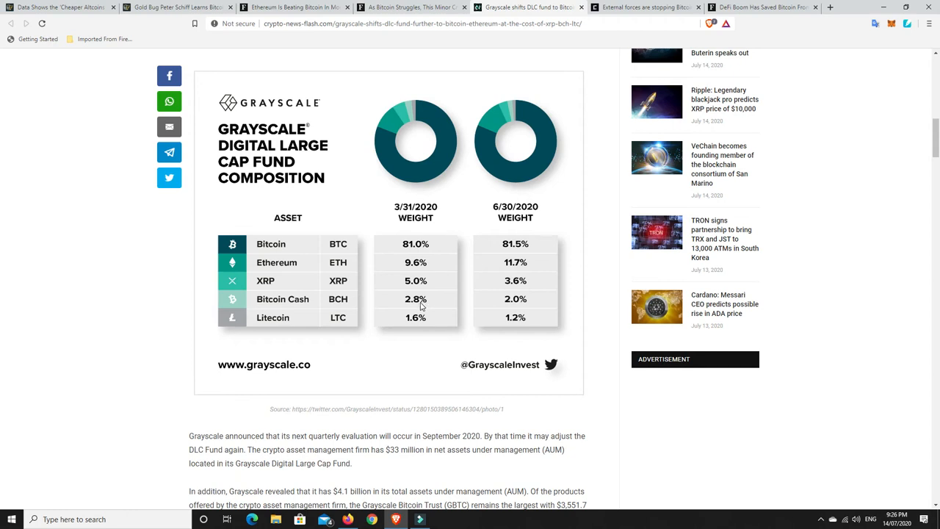
mouse_move(498, 308)
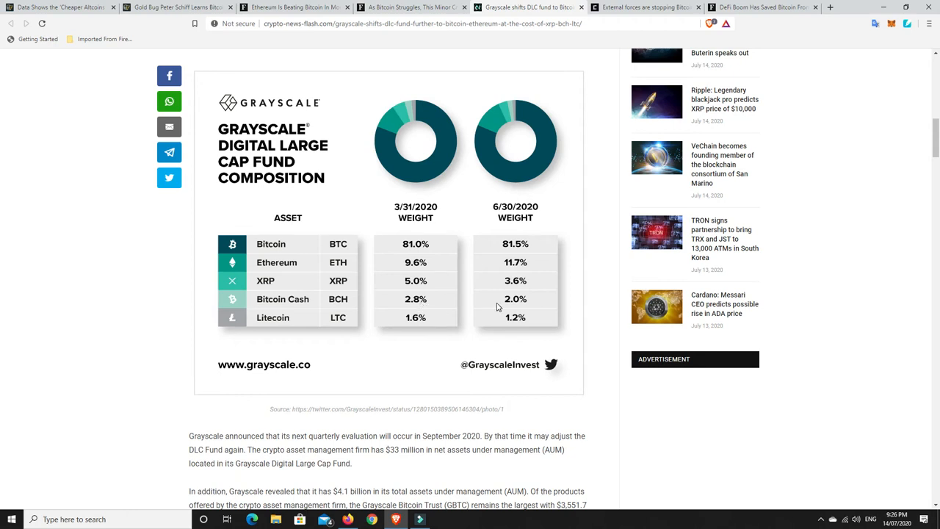
mouse_move(420, 323)
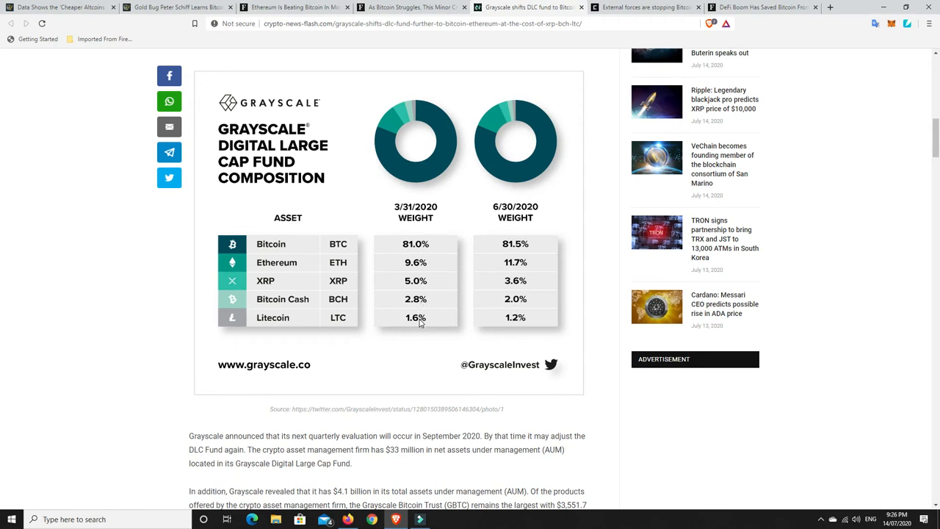
mouse_move(505, 322)
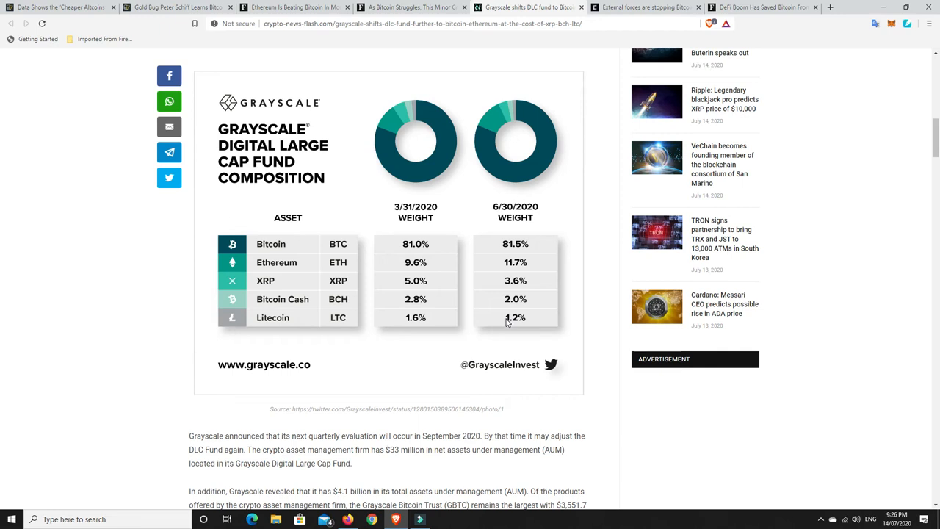
mouse_move(453, 324)
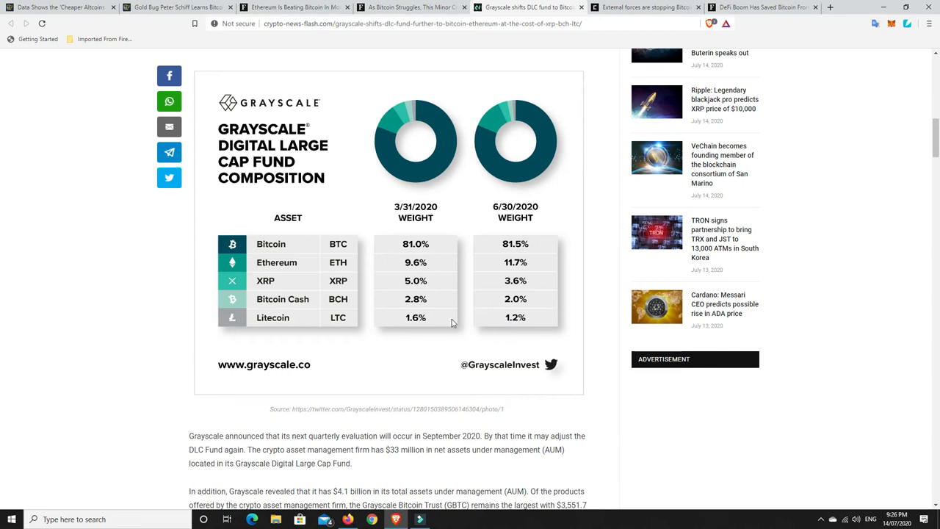
mouse_move(429, 323)
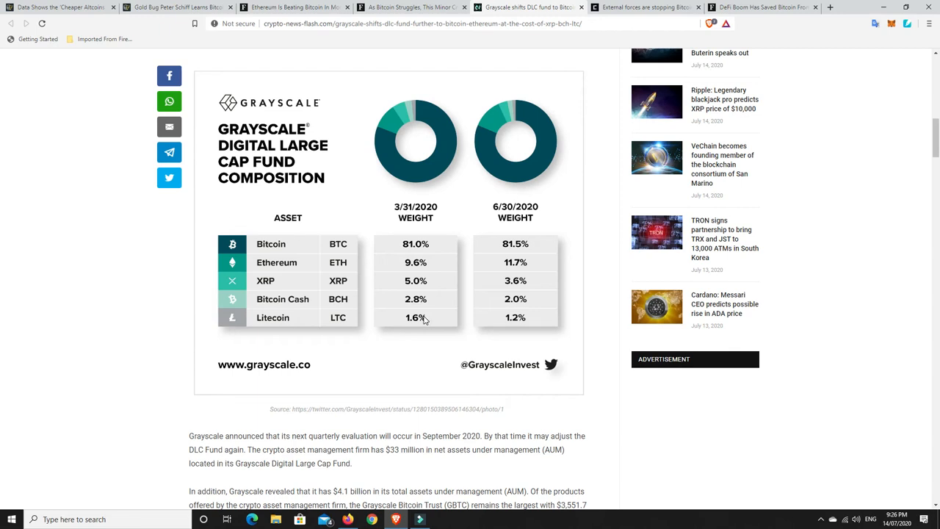
mouse_move(296, 326)
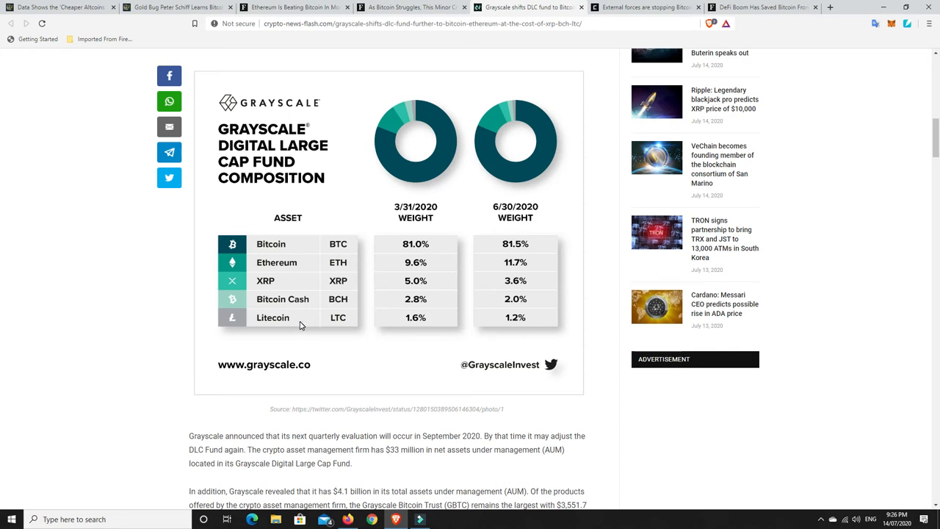
mouse_move(288, 326)
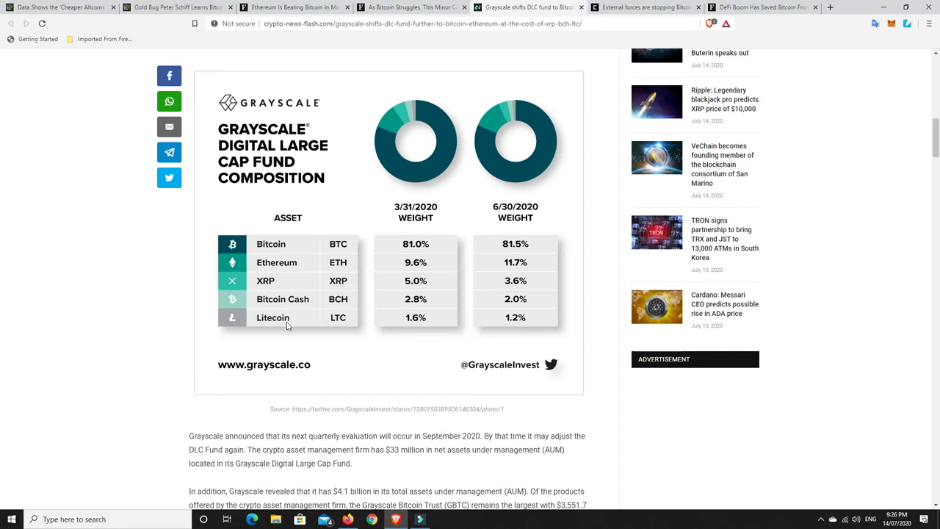
mouse_move(291, 323)
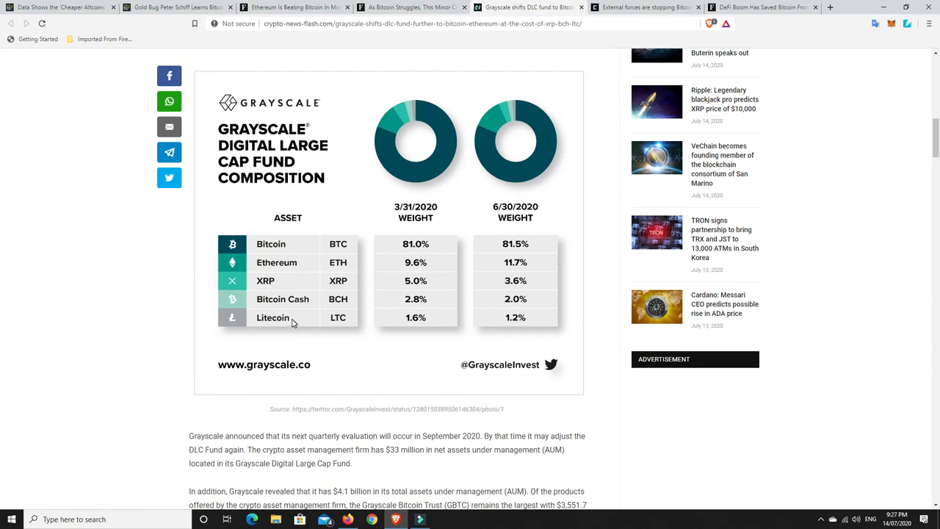
mouse_move(279, 326)
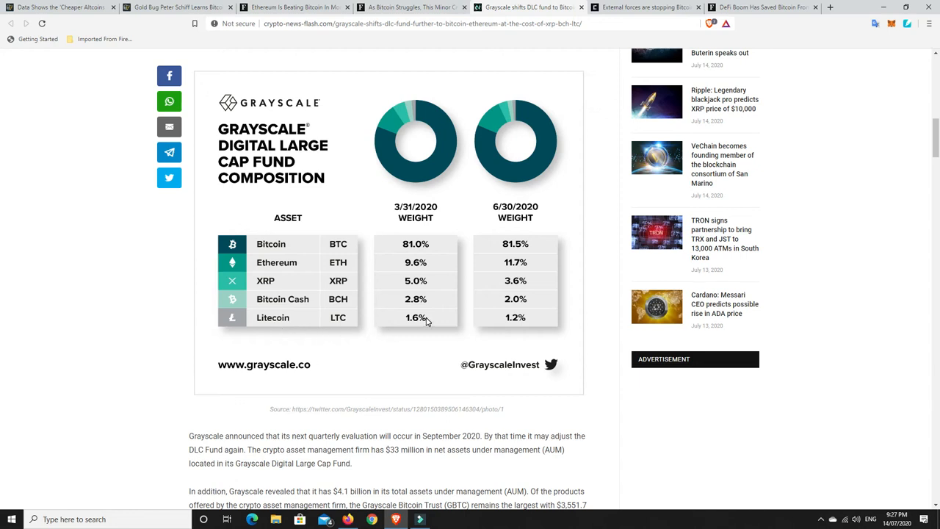
mouse_move(483, 325)
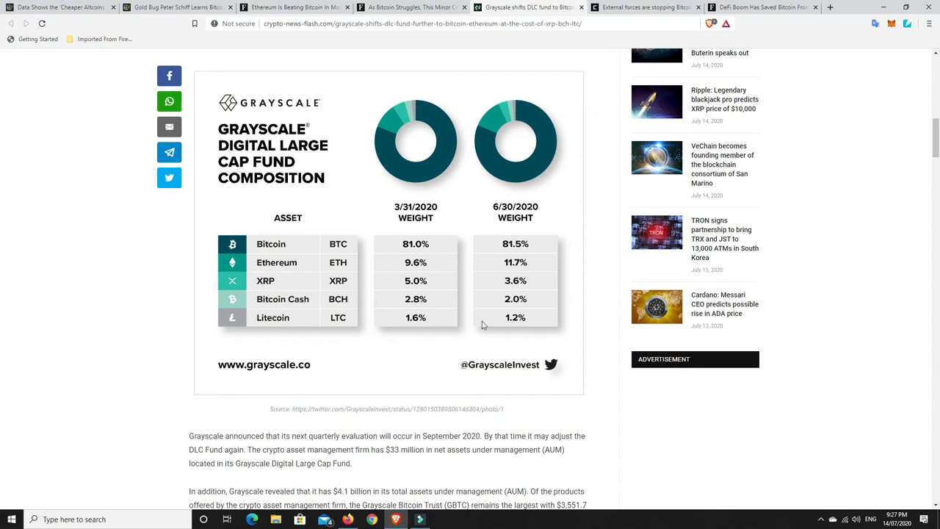
mouse_move(433, 323)
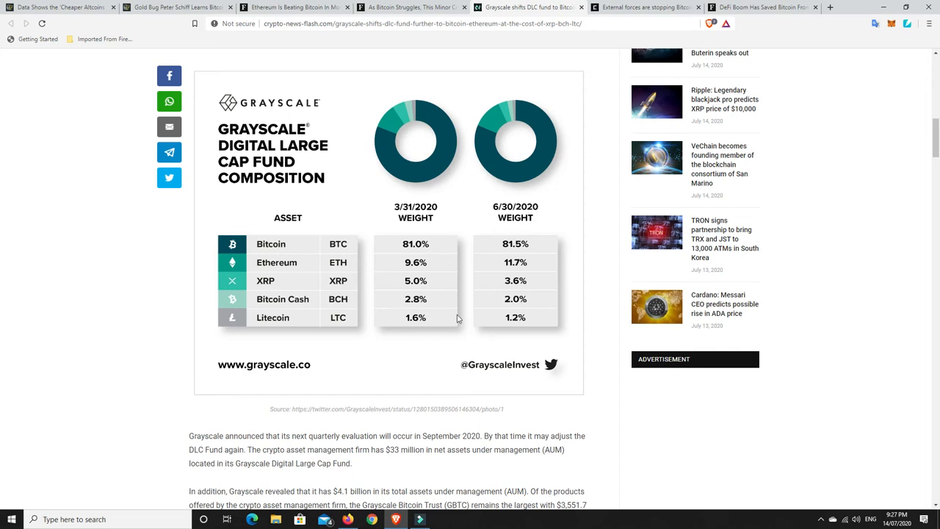
mouse_move(451, 317)
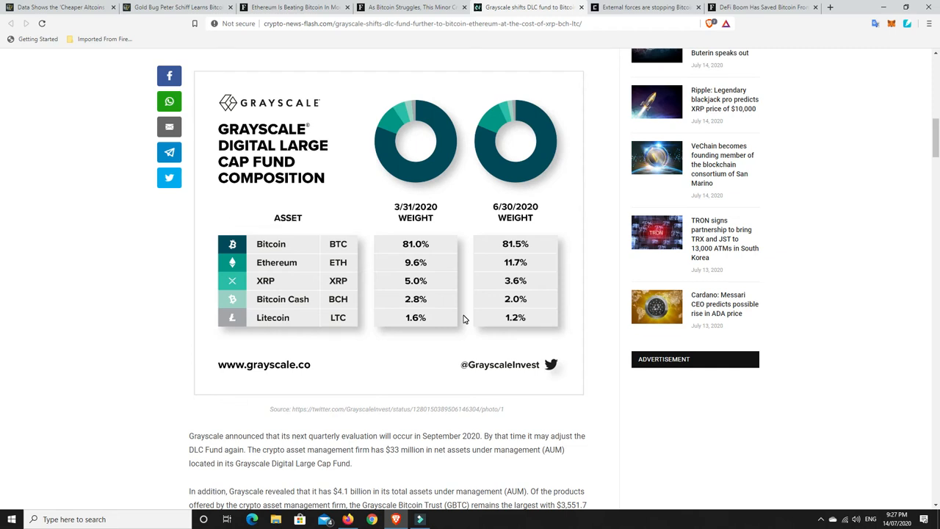
mouse_move(449, 323)
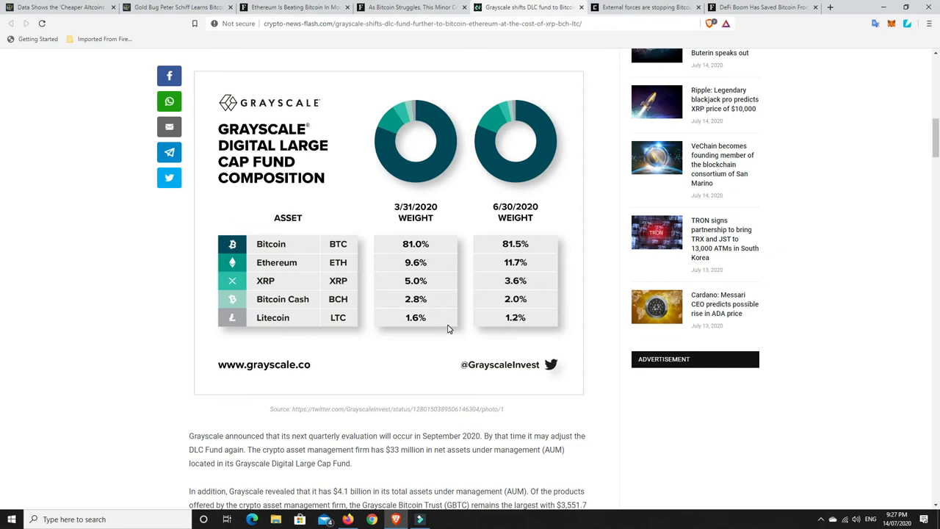
mouse_move(280, 343)
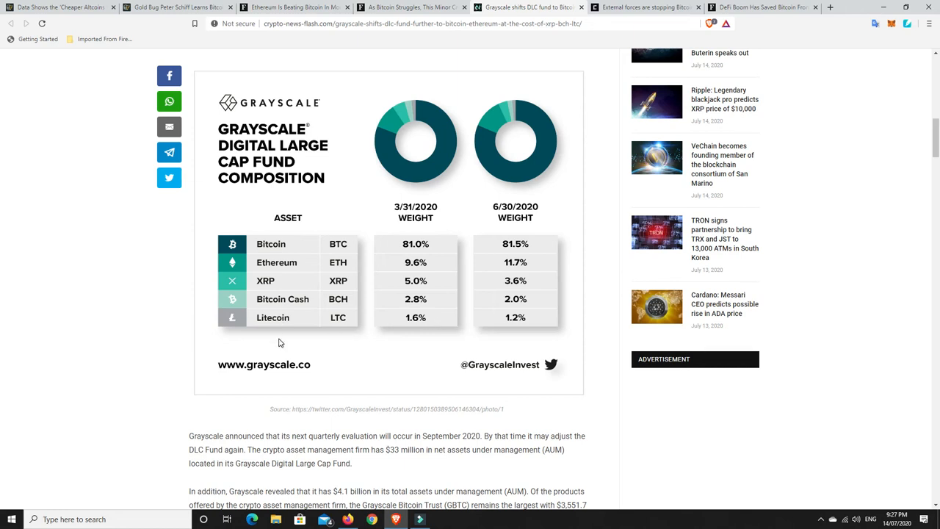
mouse_move(256, 304)
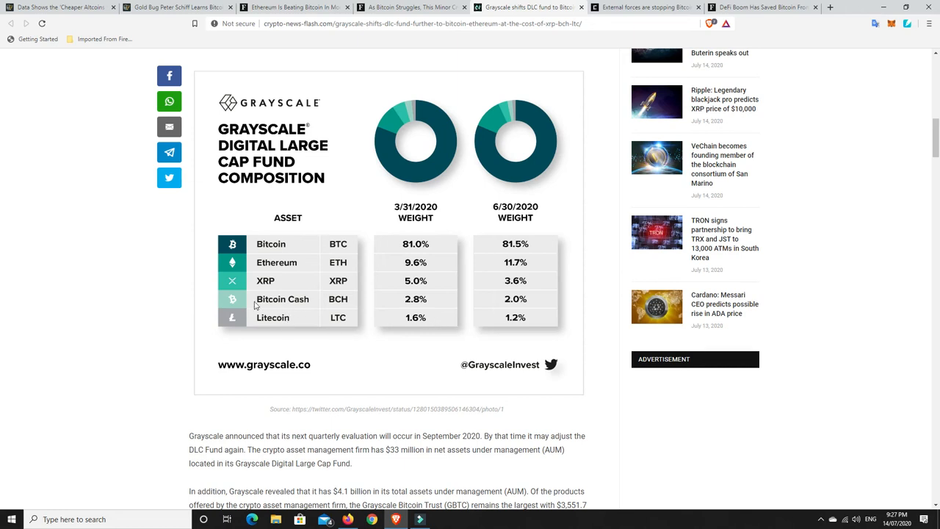
mouse_move(371, 279)
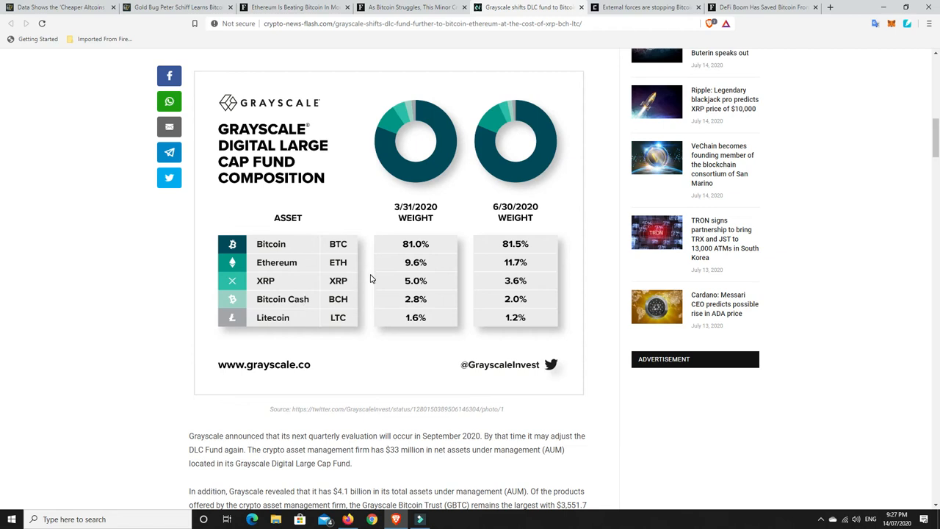
mouse_move(454, 308)
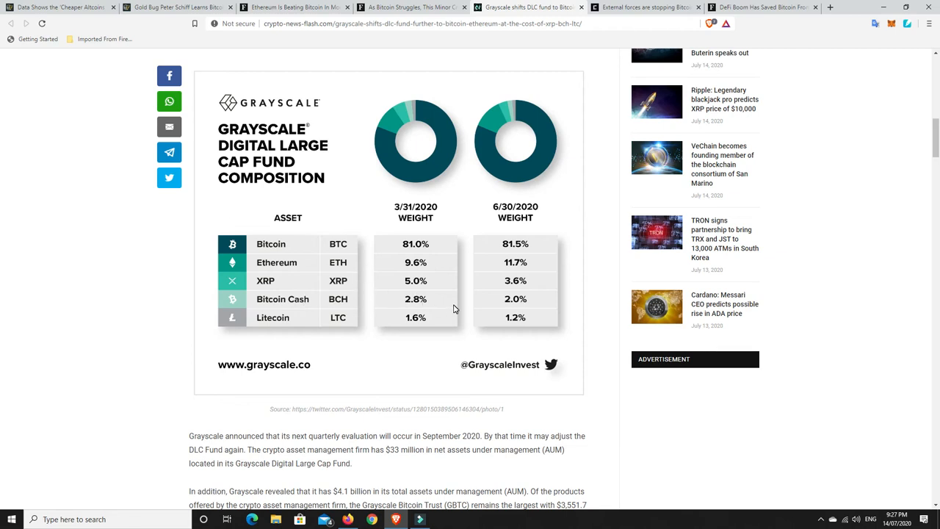
mouse_move(351, 302)
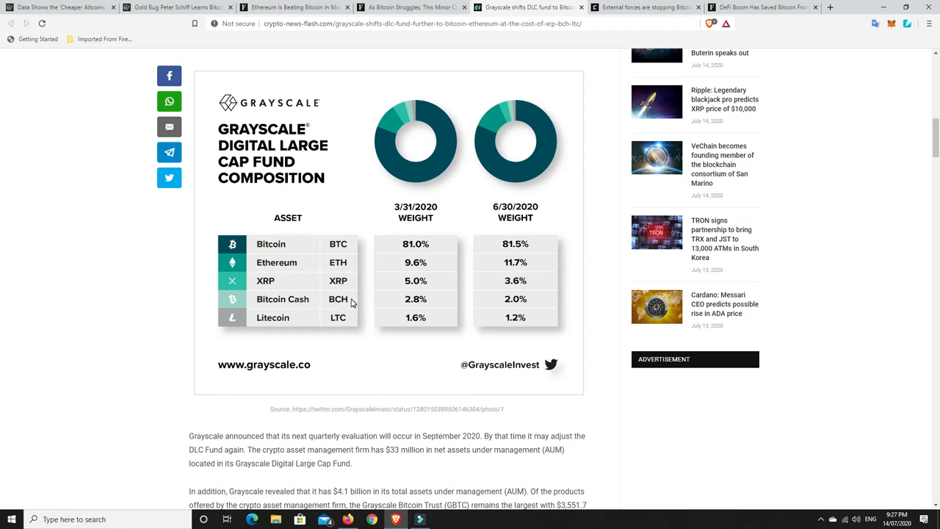
mouse_move(410, 300)
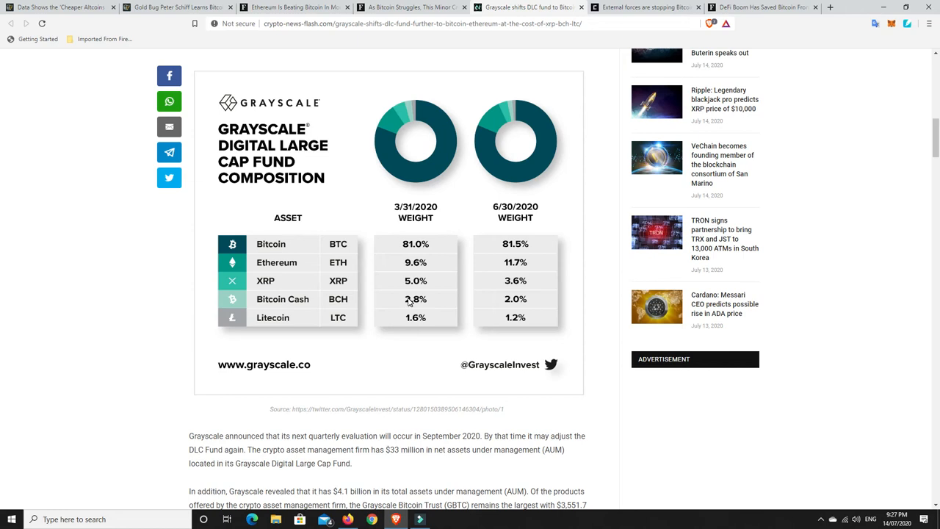
mouse_move(421, 302)
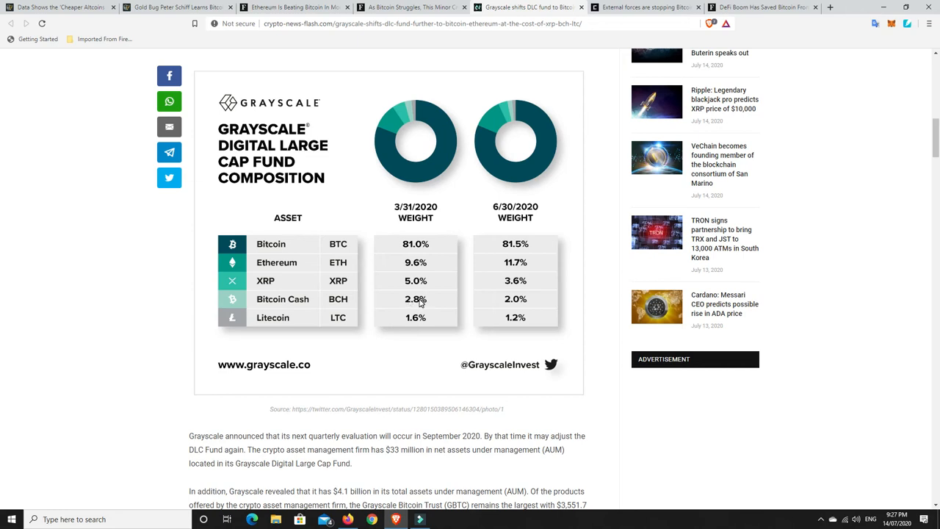
mouse_move(326, 309)
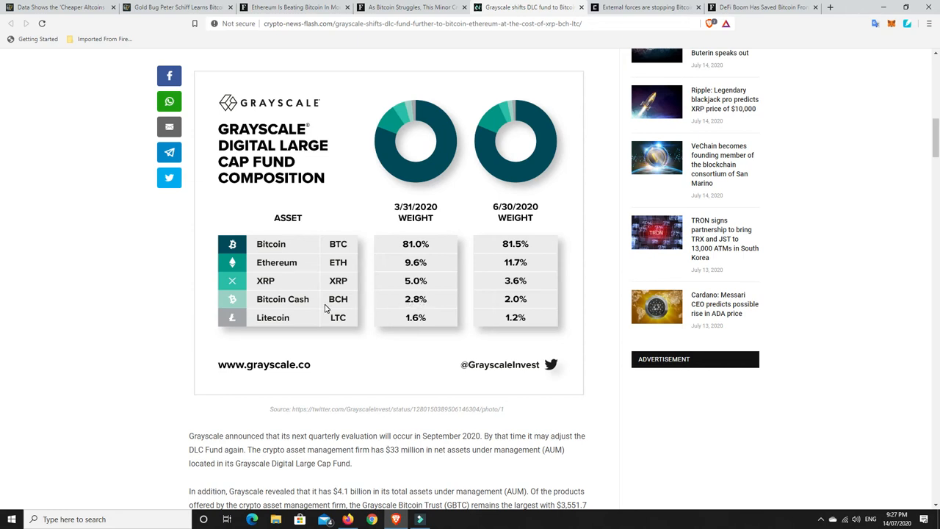
mouse_move(320, 304)
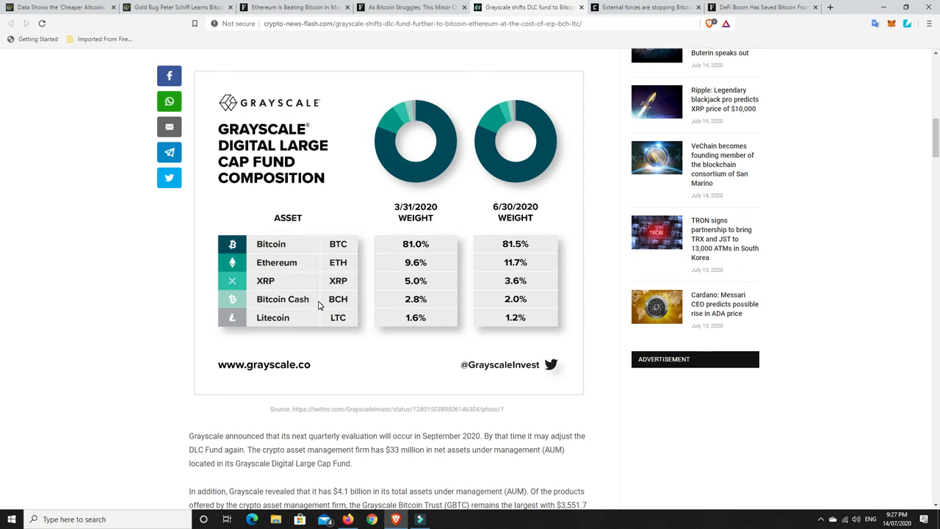
mouse_move(288, 307)
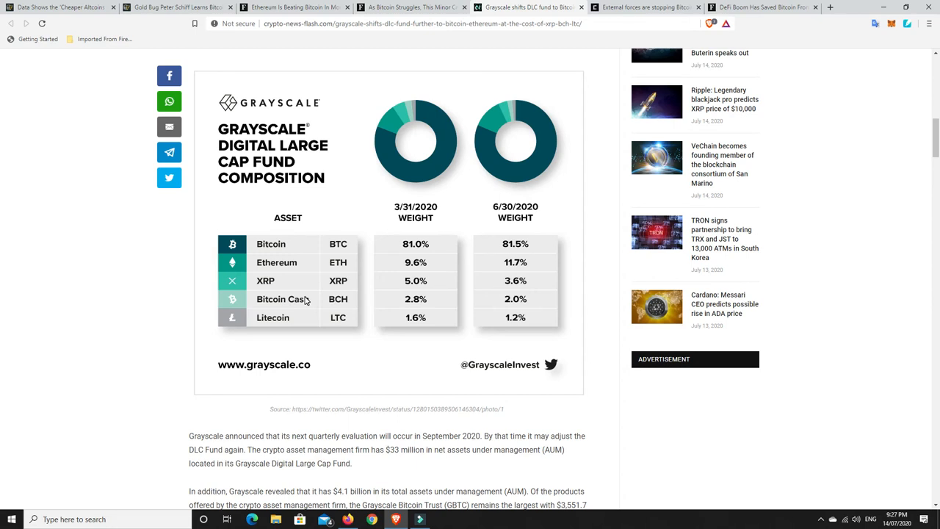
mouse_move(304, 309)
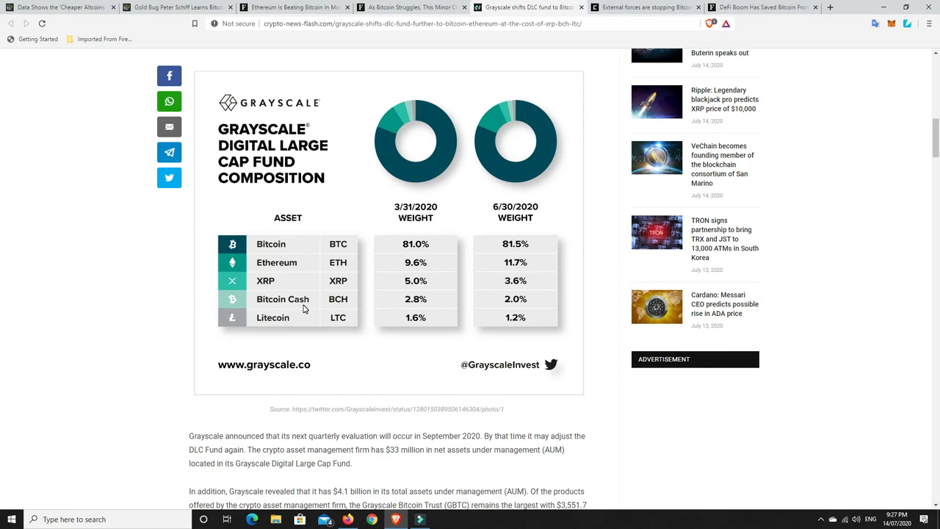
mouse_move(322, 308)
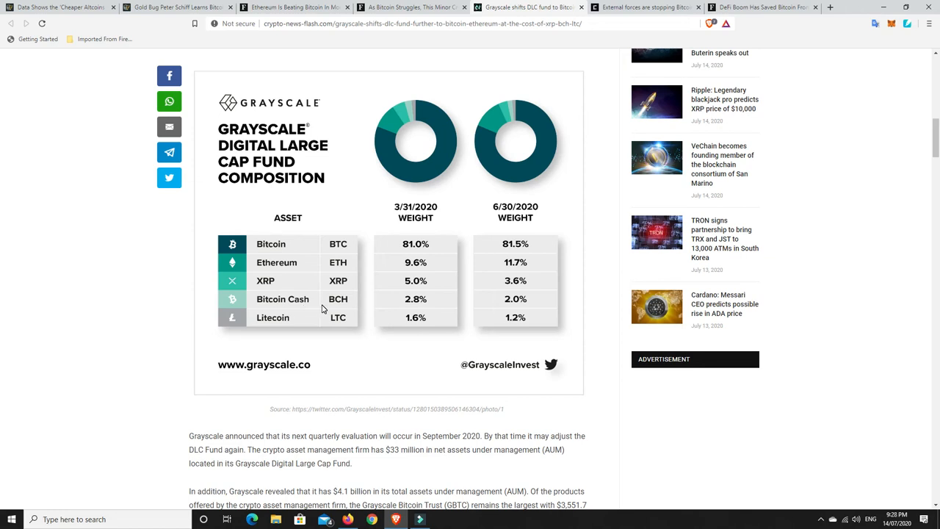
mouse_move(270, 253)
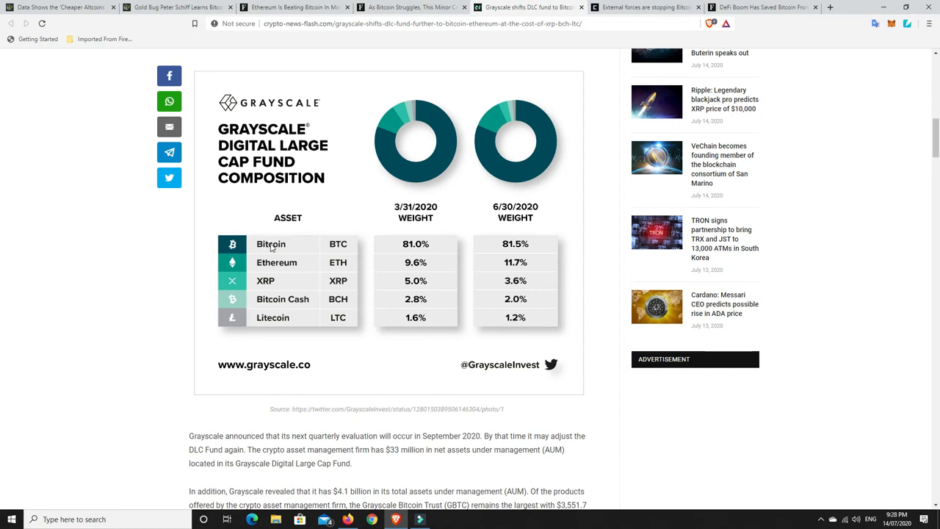
mouse_move(291, 304)
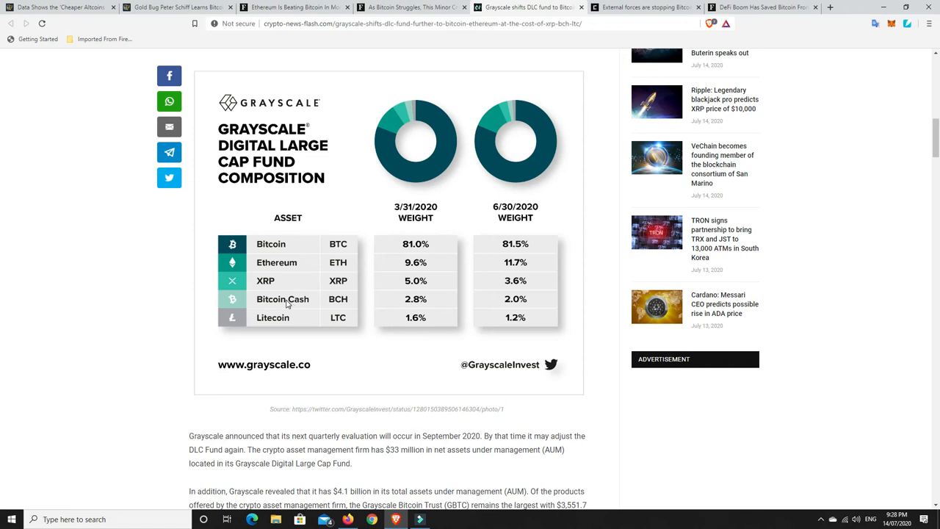
mouse_move(297, 308)
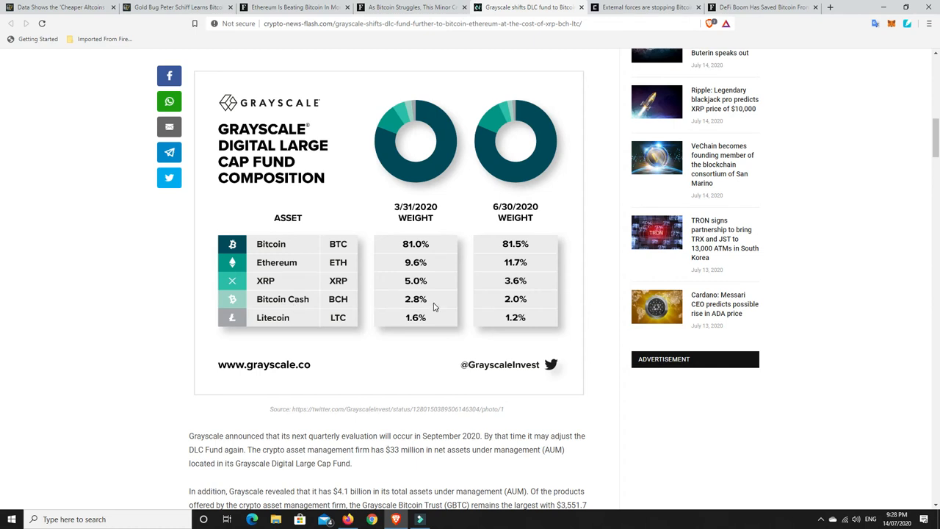
mouse_move(397, 304)
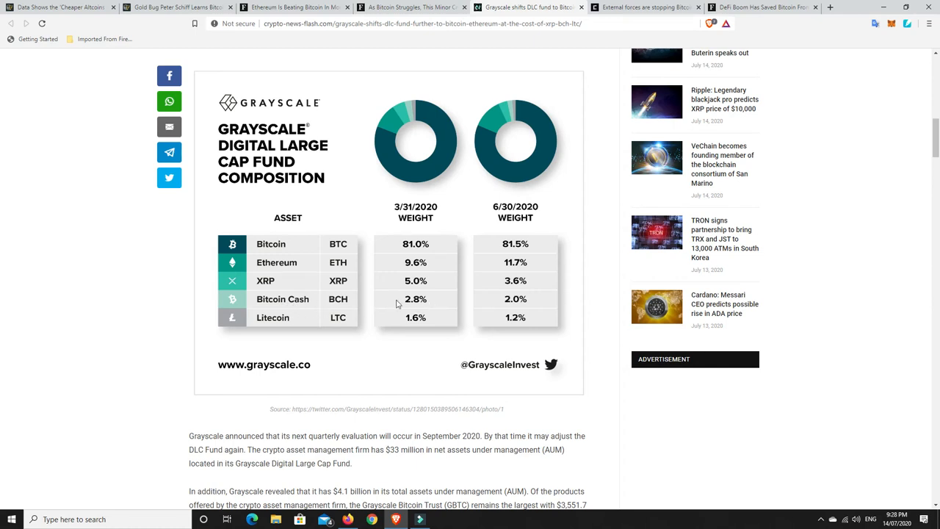
mouse_move(425, 303)
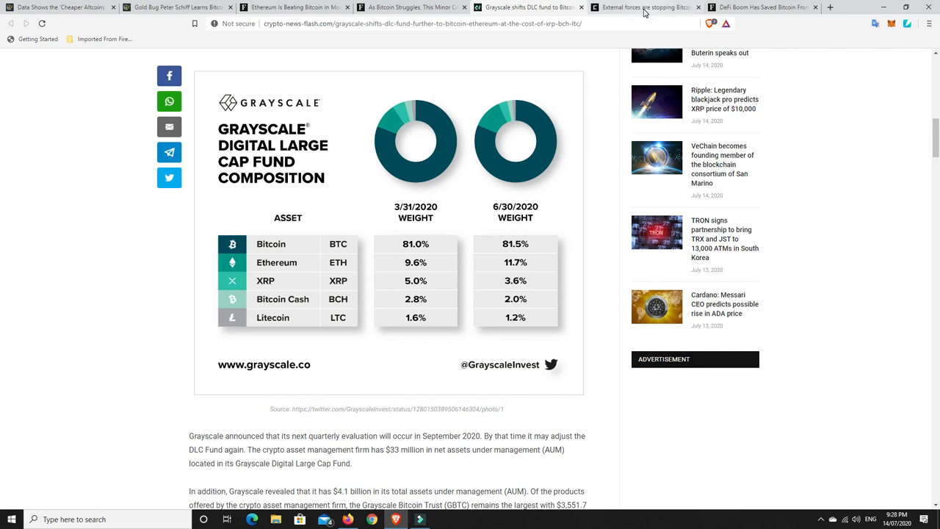
- Switch to the CryptoSlate article on external forces stopping Bitcoin from rallying
click(646, 6)
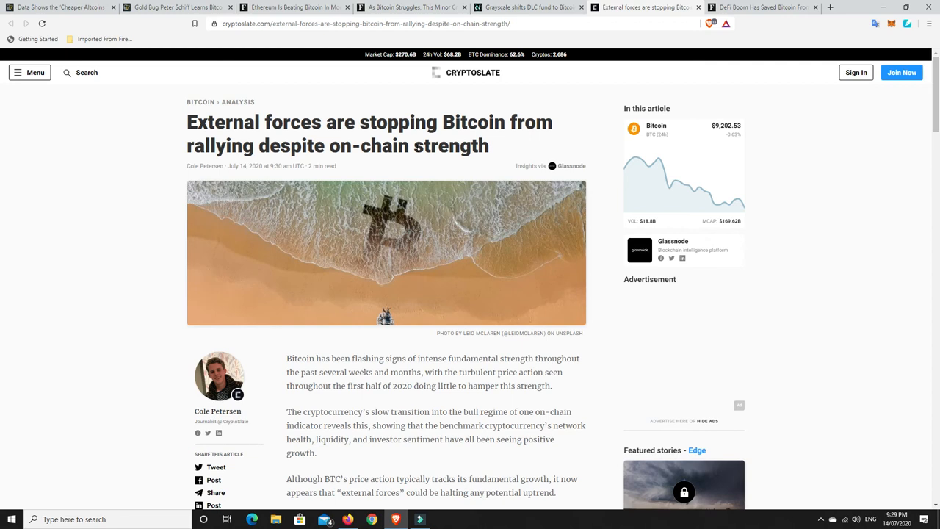
mouse_move(424, 276)
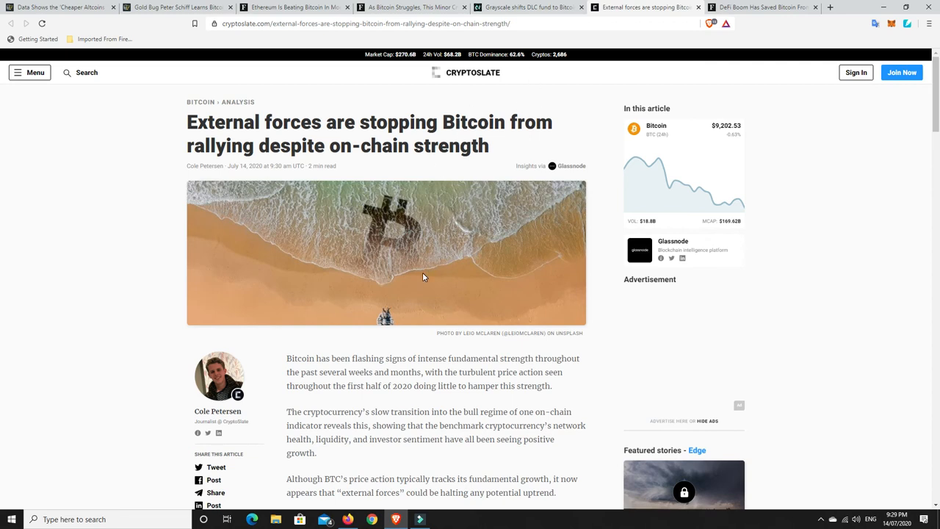
mouse_move(521, 7)
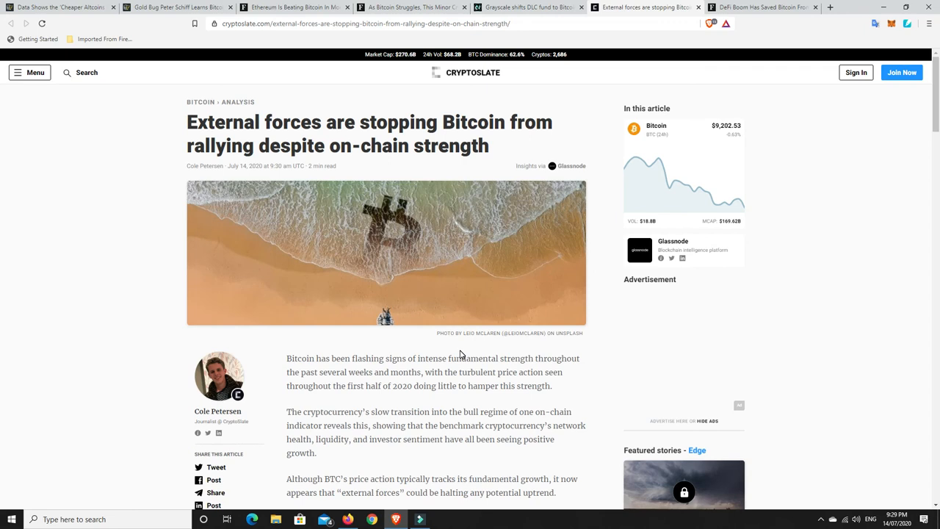
- Scroll to the Glassnode Compass chart showing Bitcoin in the Regime 1 quadrant
scroll(down, 3)
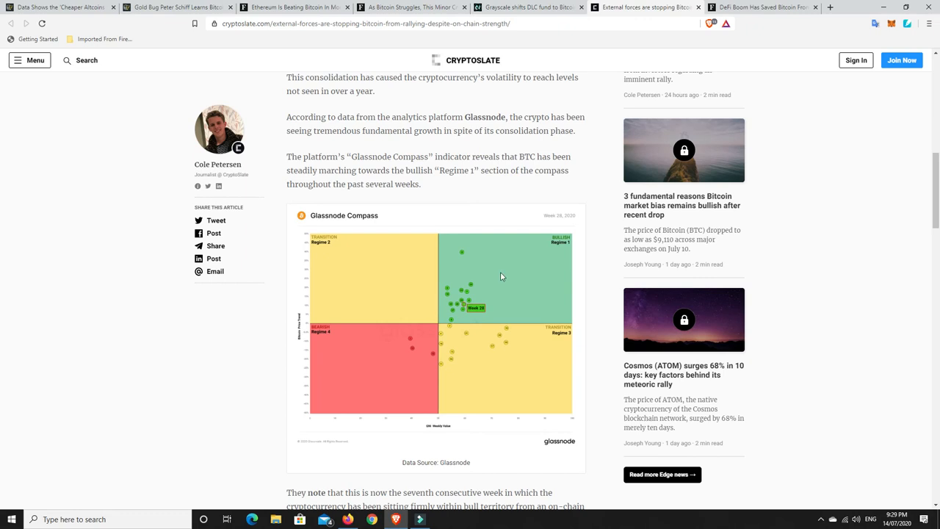
mouse_move(430, 287)
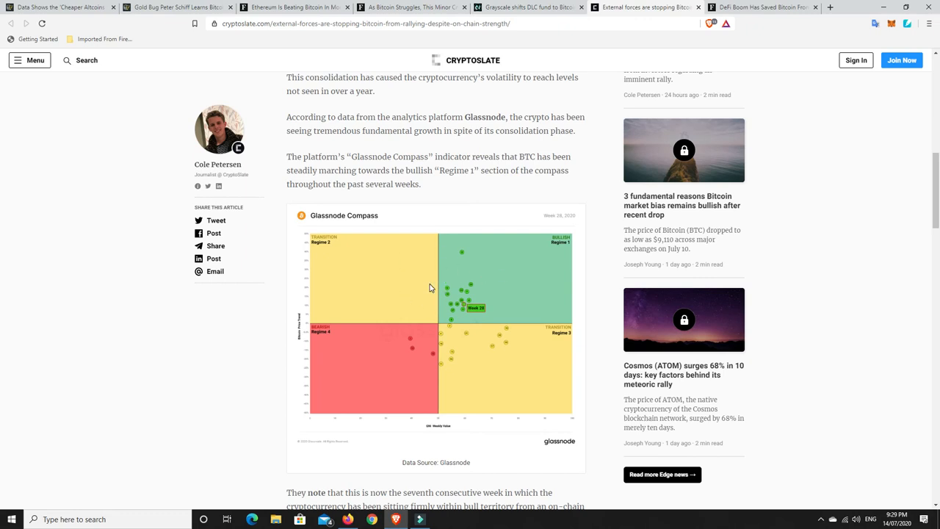
mouse_move(420, 294)
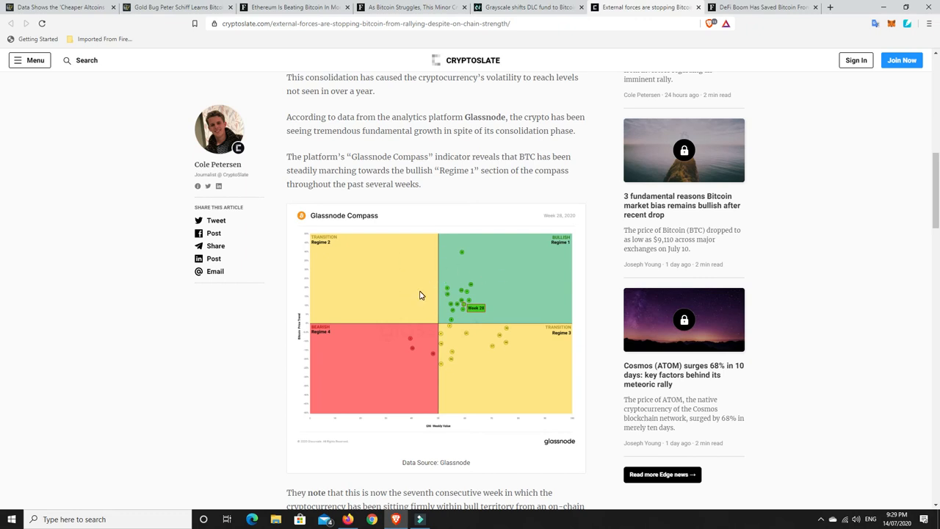
mouse_move(403, 355)
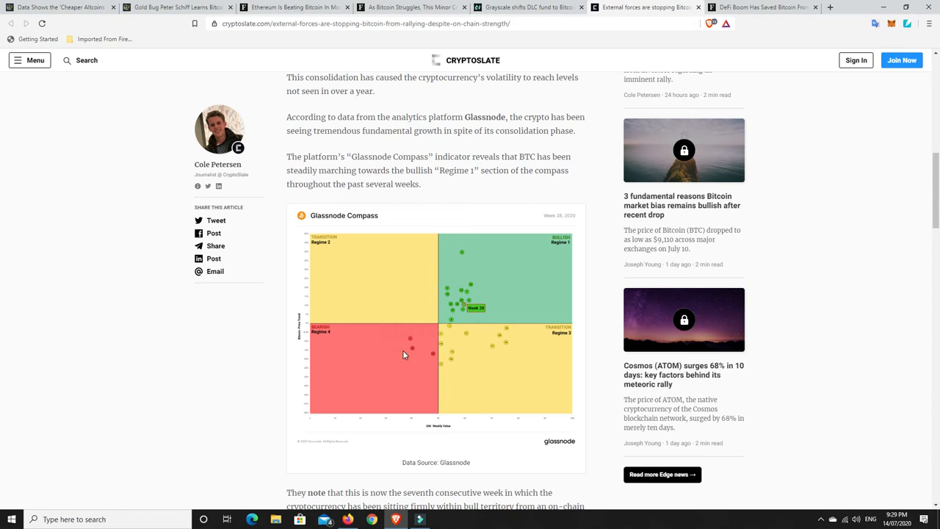
mouse_move(414, 338)
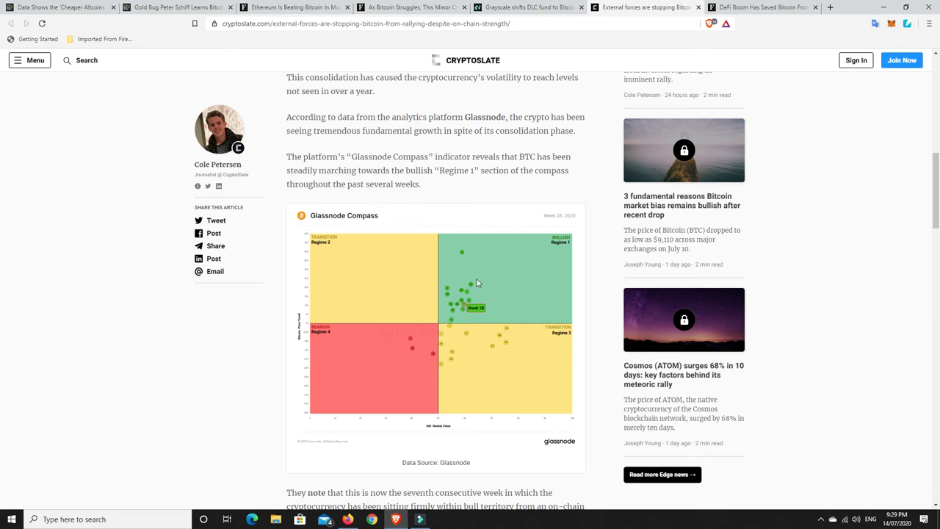
mouse_move(473, 298)
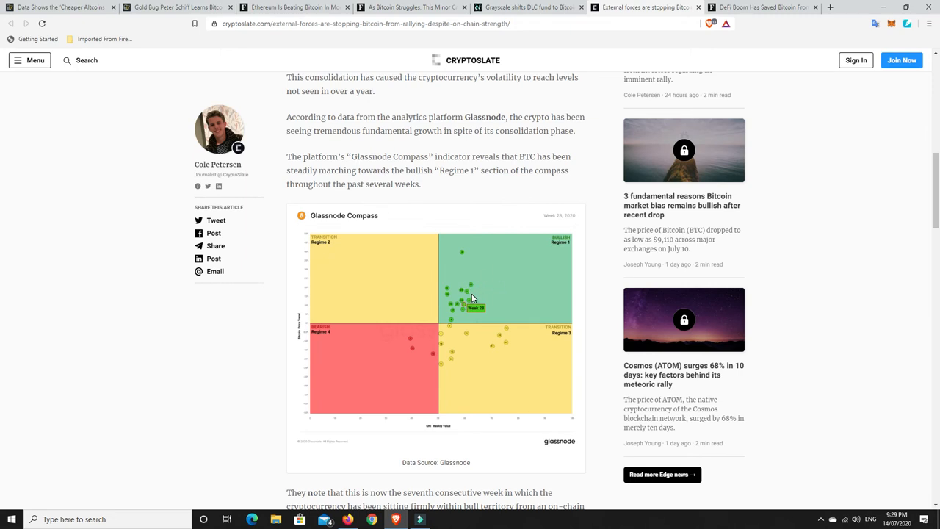
mouse_move(496, 285)
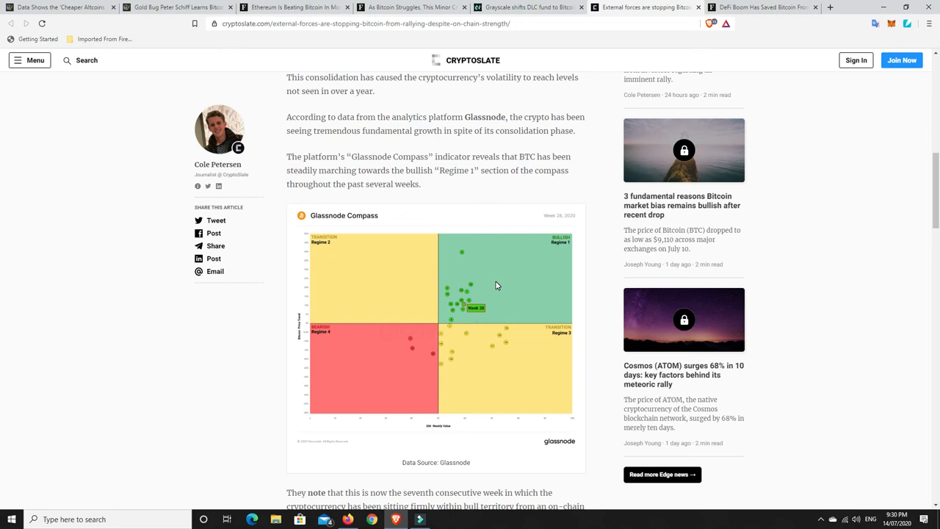
mouse_move(488, 288)
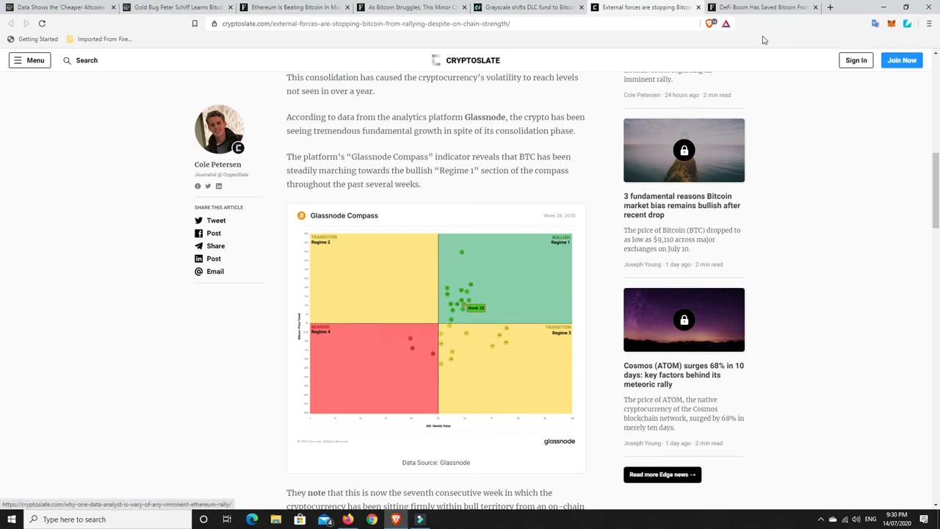
- Read the Forbes DeFi Boom article down past the Compound and WBTC charts to BTC Locked in DeFi
click(764, 7)
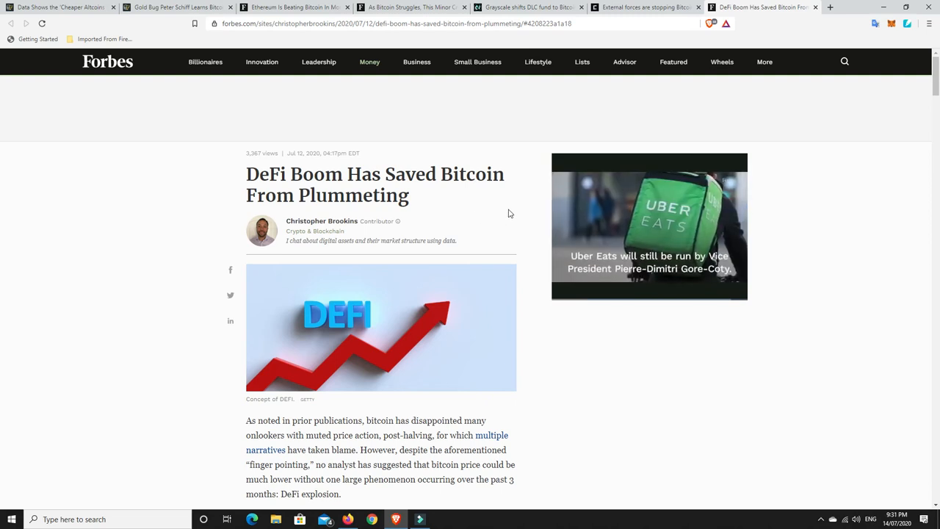
scroll(down, 3)
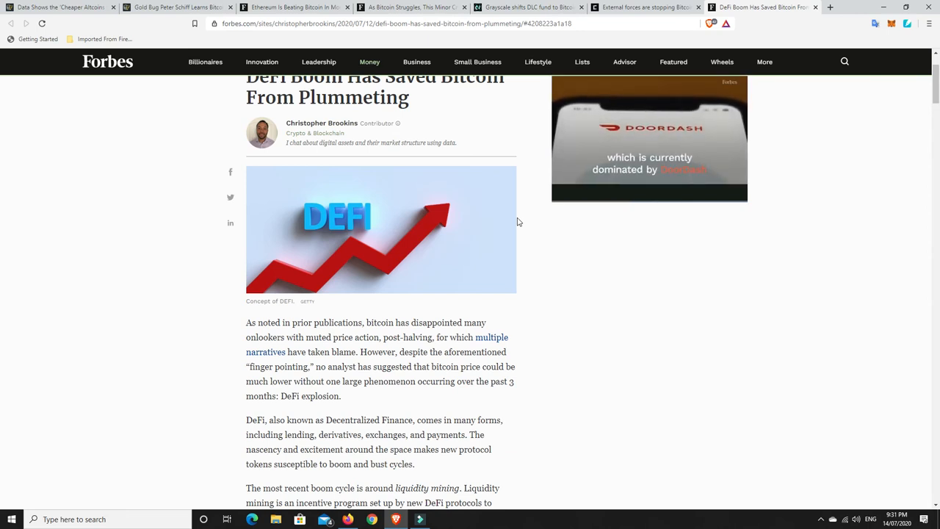
scroll(down, 3)
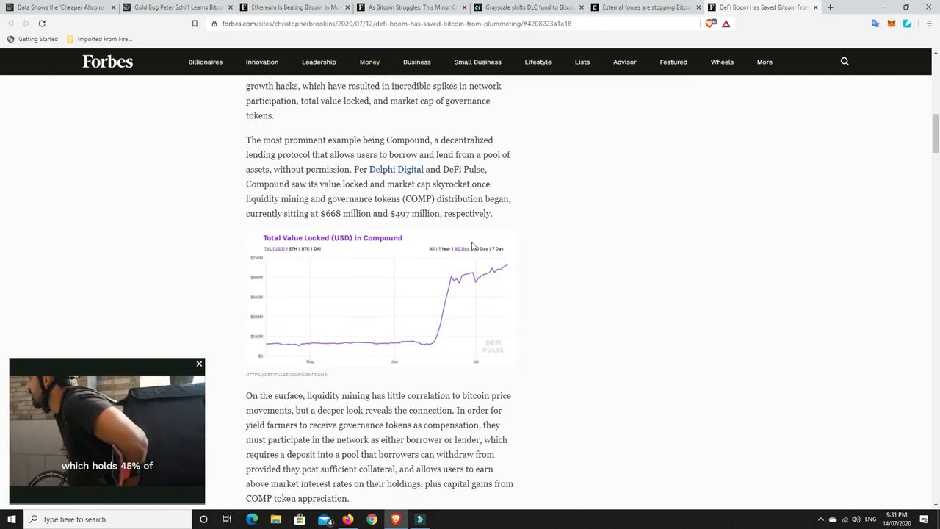
scroll(down, 3)
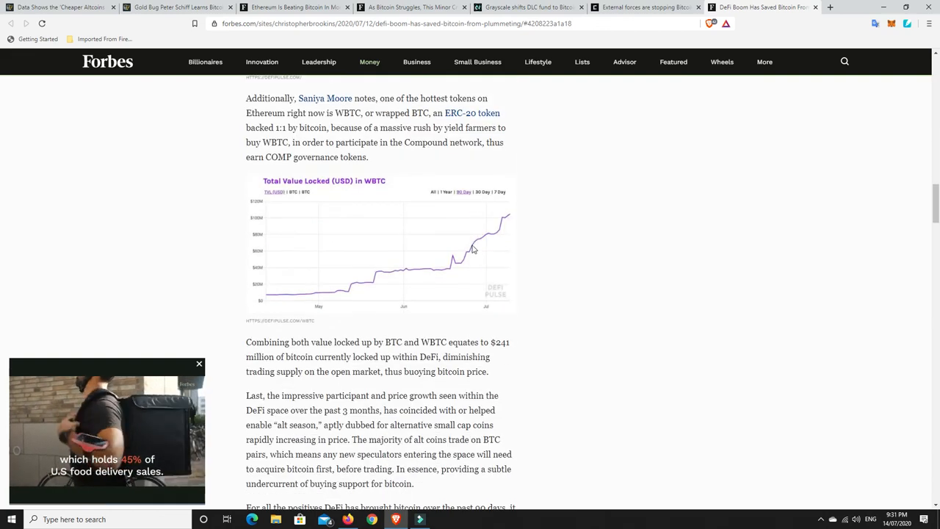
scroll(down, 3)
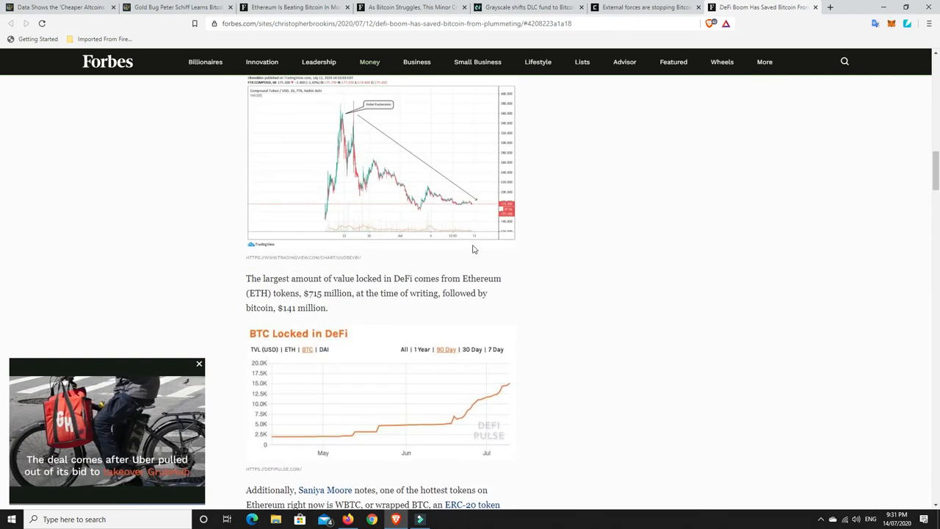
scroll(down, 3)
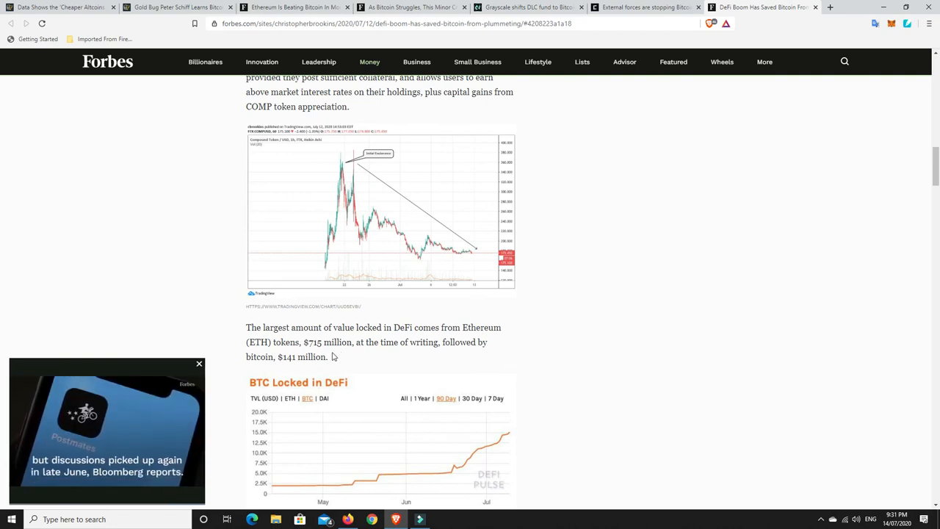
mouse_move(411, 353)
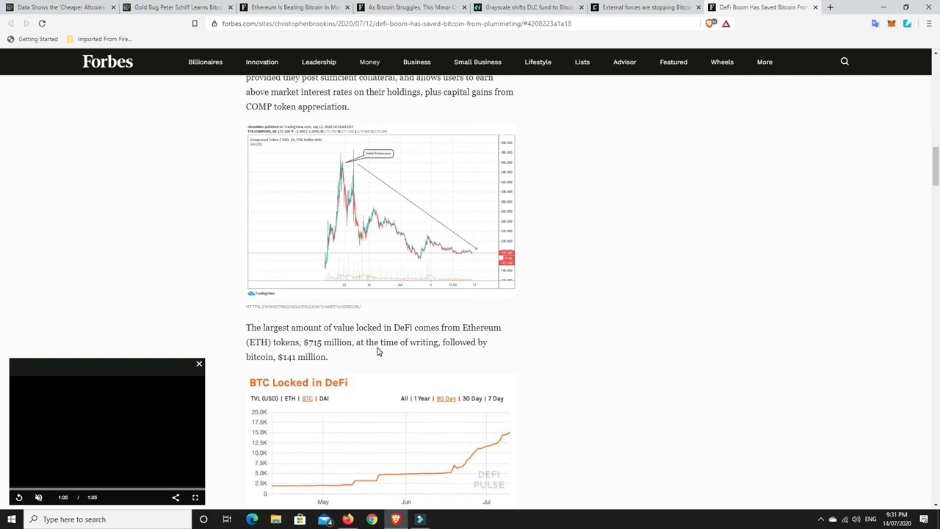
scroll(down, 3)
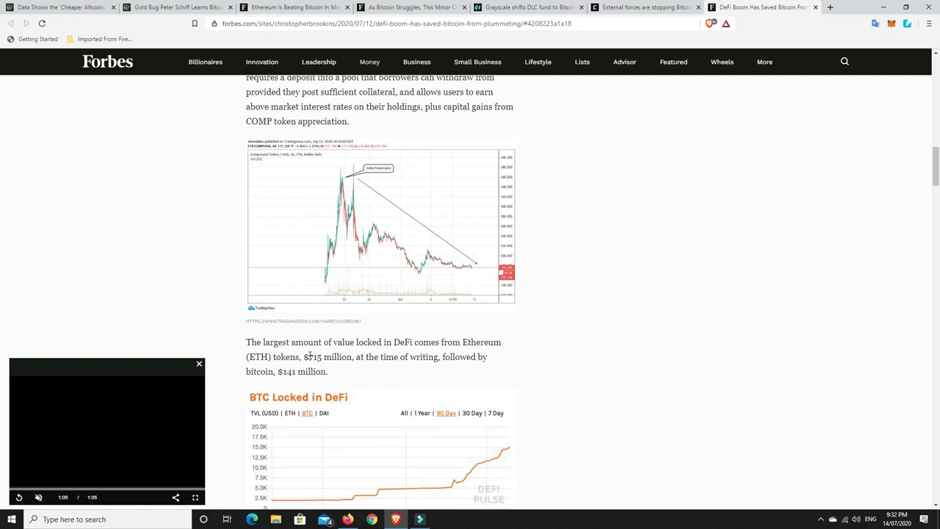
mouse_move(337, 369)
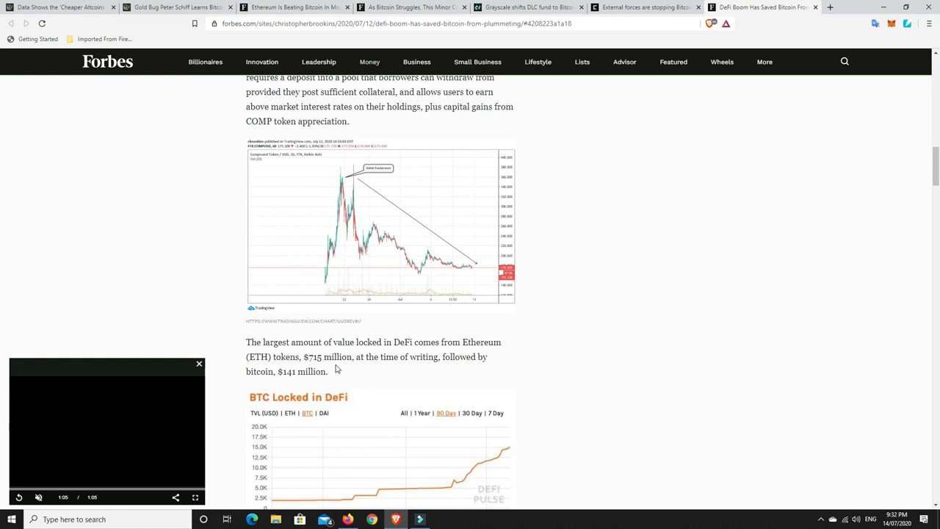
mouse_move(361, 376)
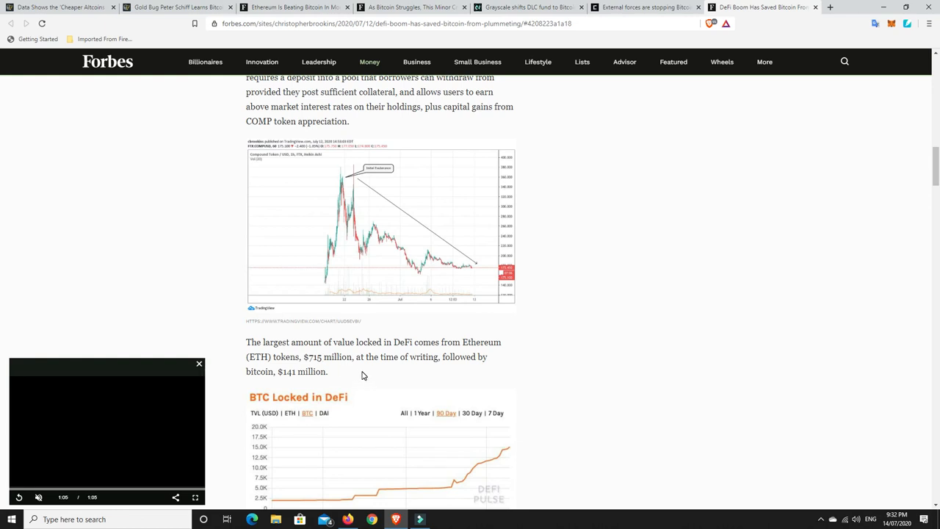